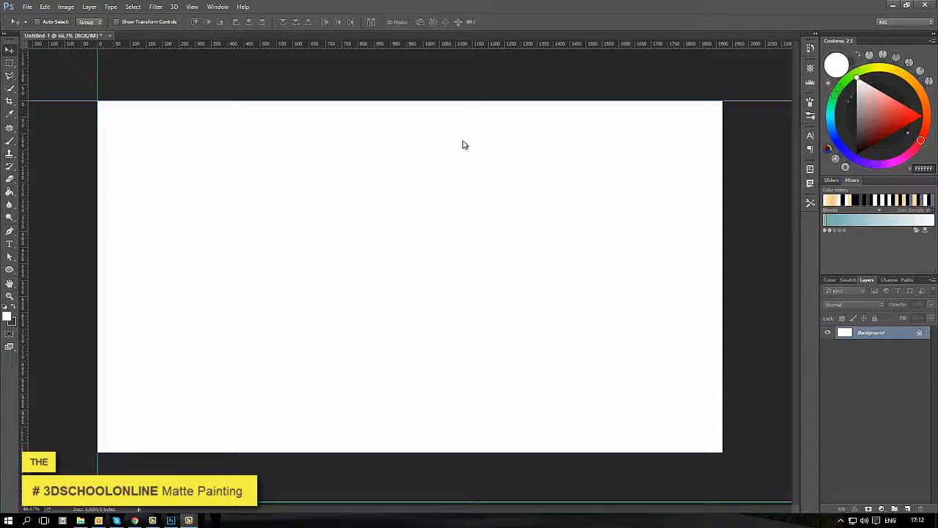
- Draw the horizon line across the lower canvas and a vertical tower edge with a small hard brush
{"action": "left_click", "coordinate": [10, 141]}
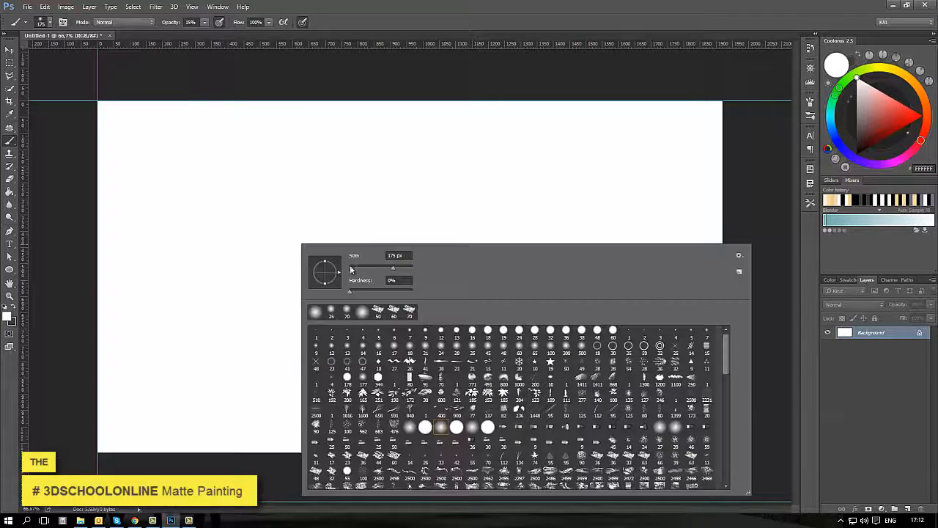
{"action": "triple_click", "coordinate": [398, 255]}
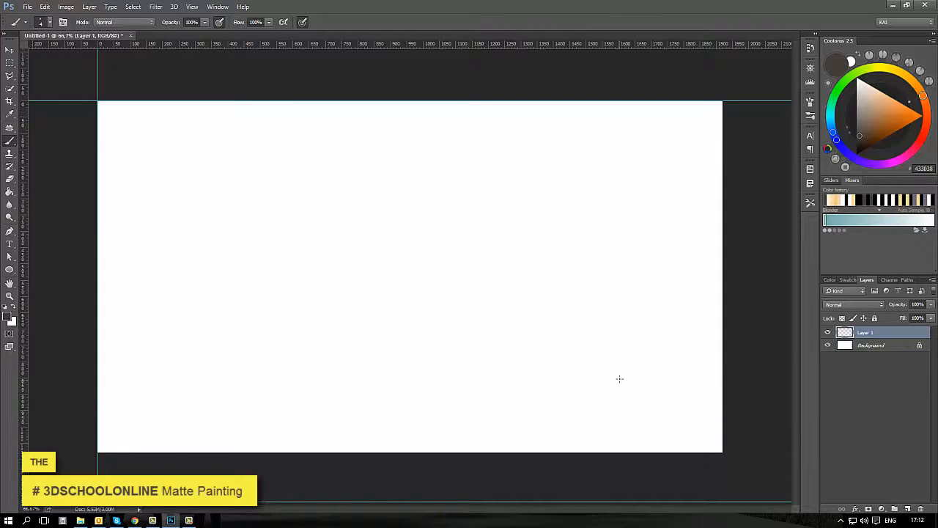
{"action": "left_click_drag", "start_coordinate": [96, 416], "coordinate": [290, 403]}
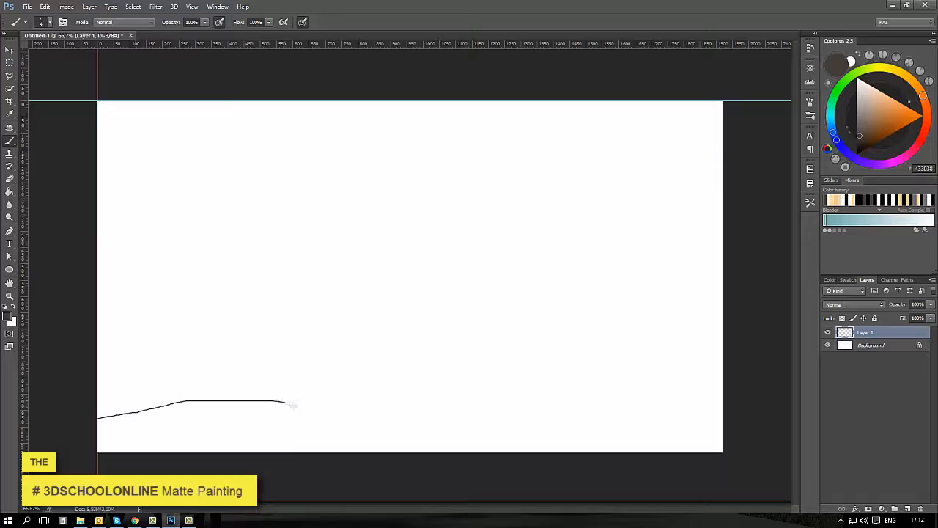
{"action": "left_click_drag", "start_coordinate": [286, 405], "coordinate": [722, 399]}
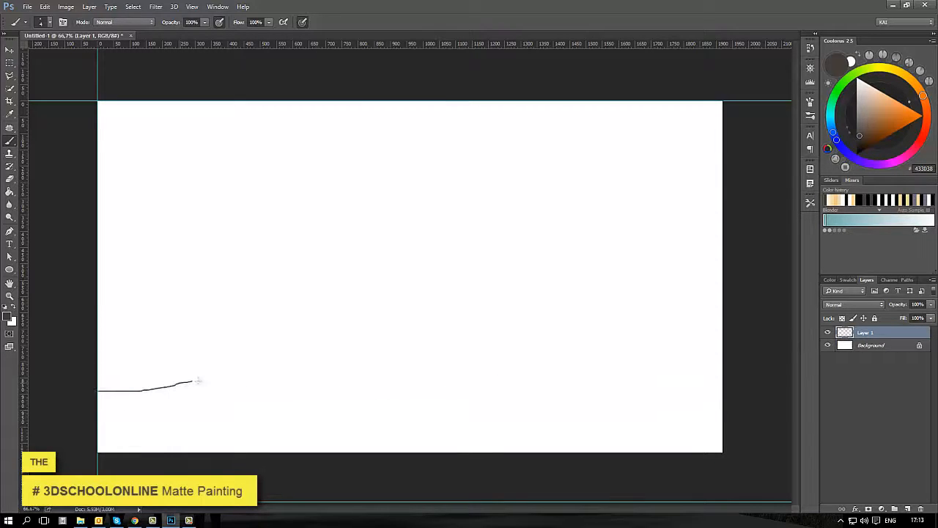
{"action": "left_click_drag", "start_coordinate": [194, 381], "coordinate": [718, 369]}
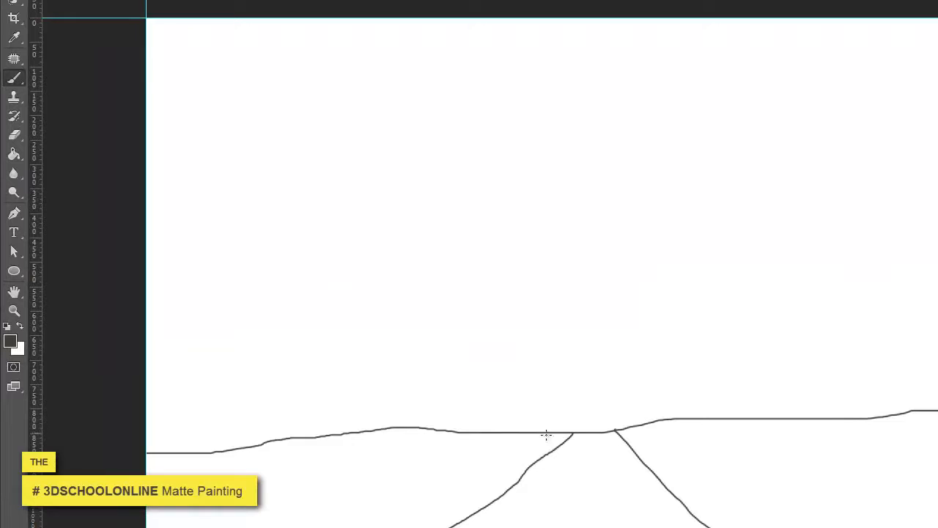
{"action": "left_click_drag", "start_coordinate": [543, 114], "coordinate": [546, 428]}
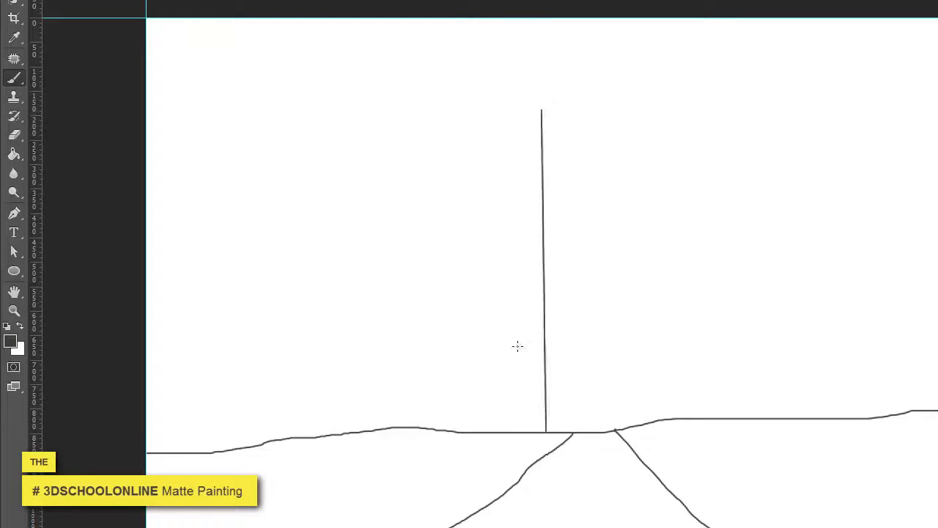
{"action": "mouse_move", "coordinate": [486, 196]}
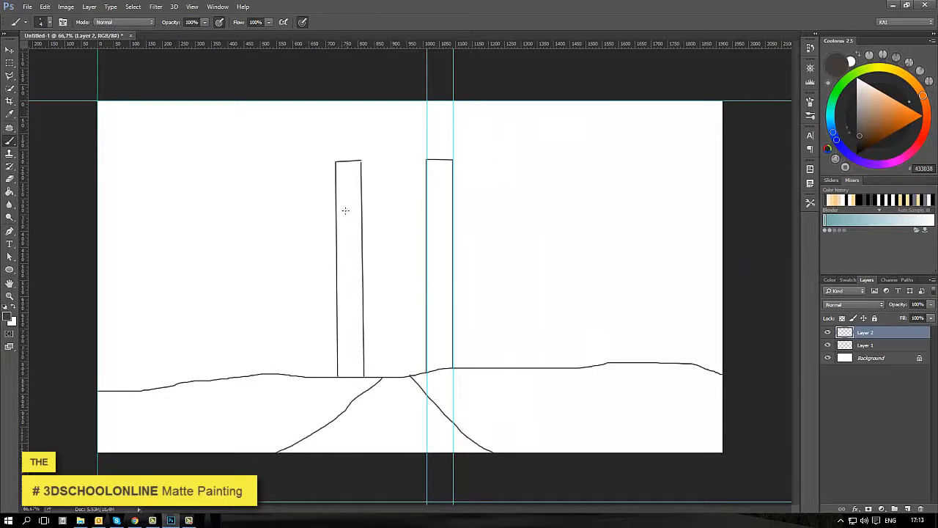
- Mark out several tall rectangular tower selections with the Rectangular Marquee for dark brown fills
{"action": "left_click", "coordinate": [10, 63]}
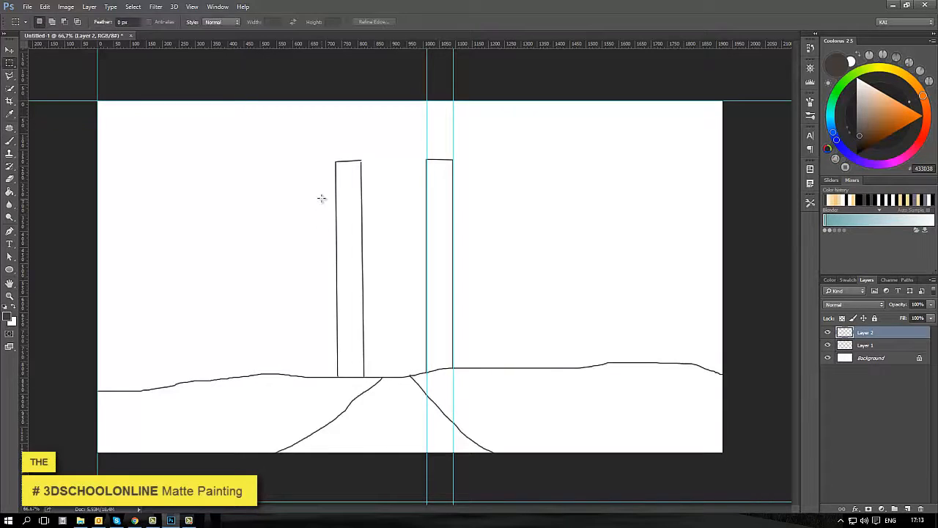
{"action": "left_click_drag", "start_coordinate": [300, 197], "coordinate": [319, 381]}
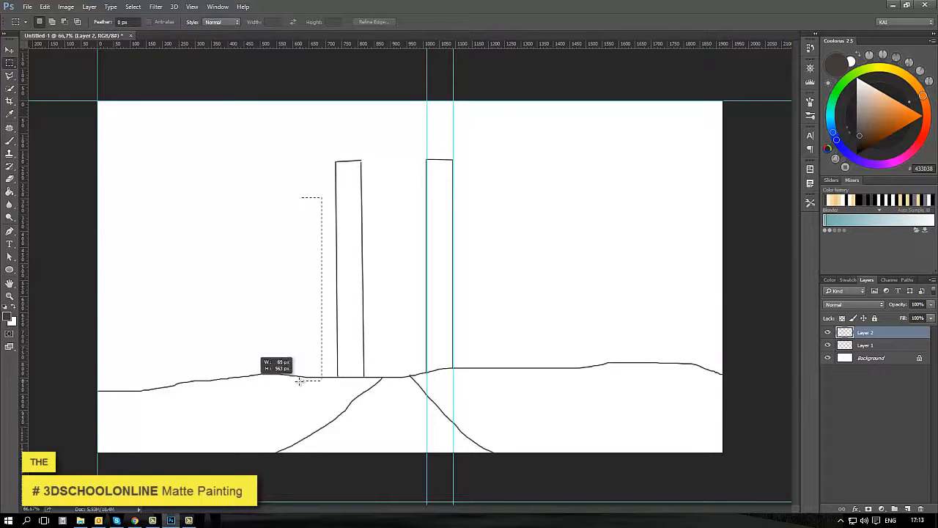
{"action": "left_click", "coordinate": [827, 331]}
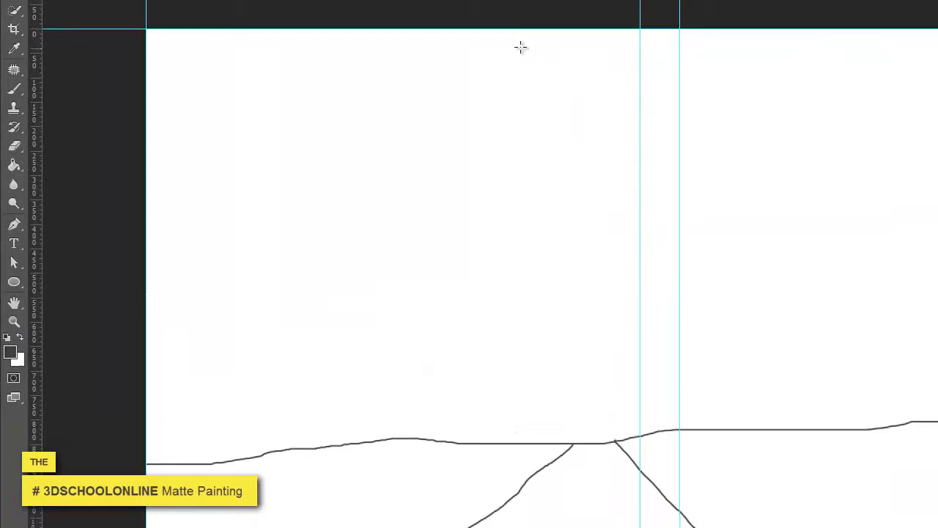
{"action": "left_click_drag", "start_coordinate": [520, 47], "coordinate": [560, 448]}
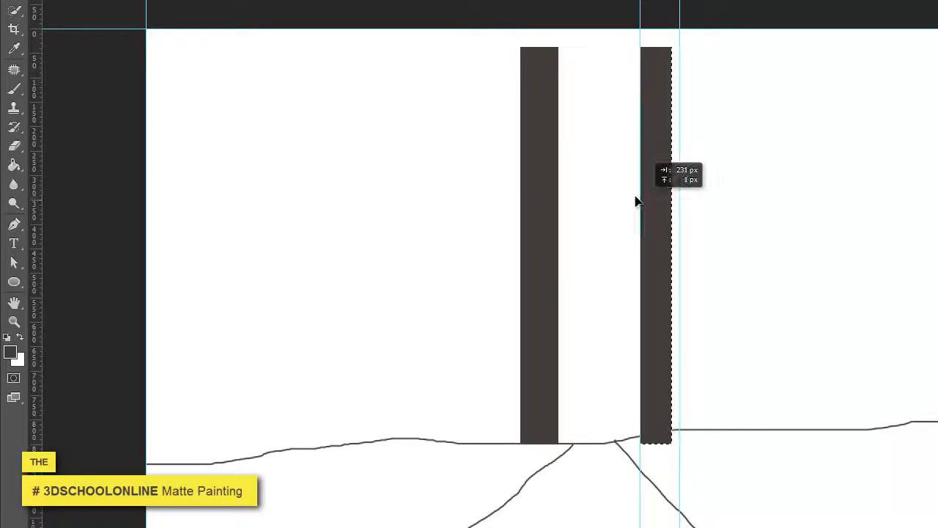
{"action": "left_click_drag", "start_coordinate": [657, 202], "coordinate": [425, 282]}
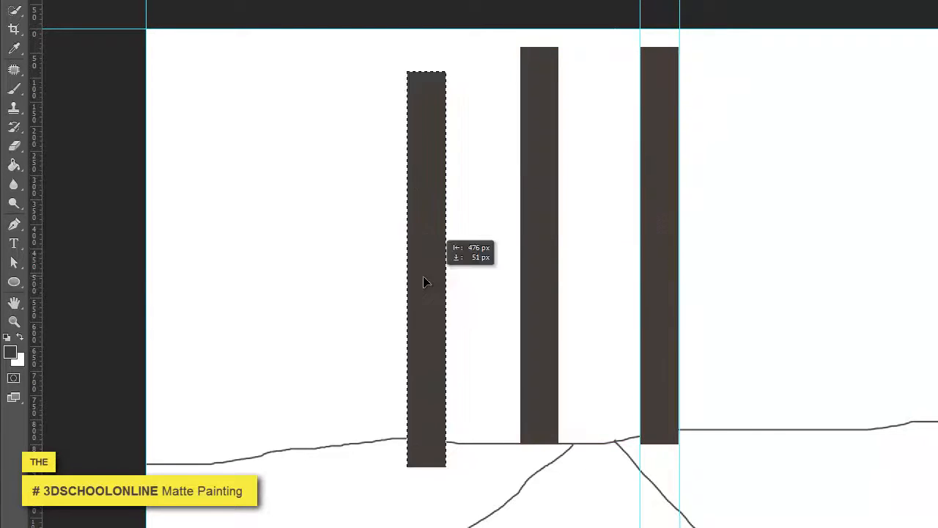
{"action": "left_click_drag", "start_coordinate": [425, 266], "coordinate": [478, 328]}
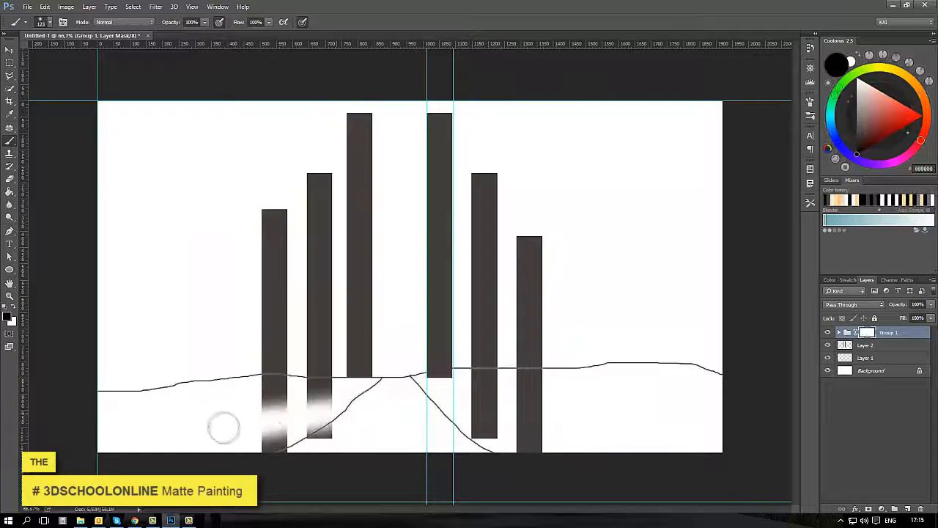
- Select the tower group's layer mask to soften the tower bases at the horizon
{"action": "left_click", "coordinate": [865, 345]}
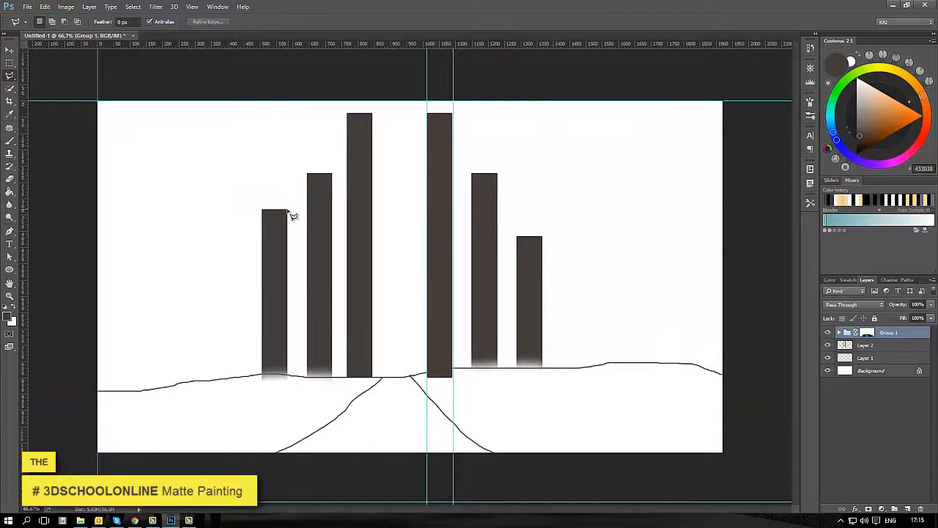
{"action": "mouse_move", "coordinate": [394, 207]}
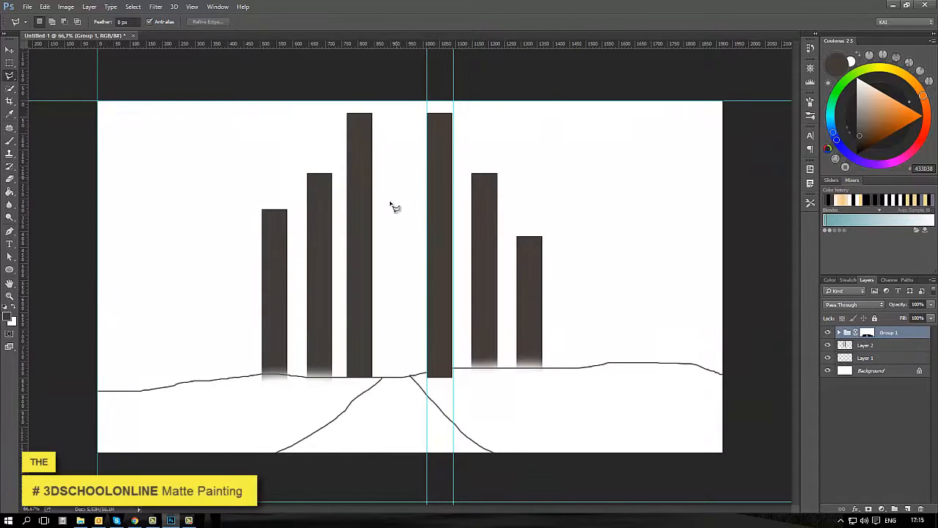
{"action": "mouse_move", "coordinate": [407, 156]}
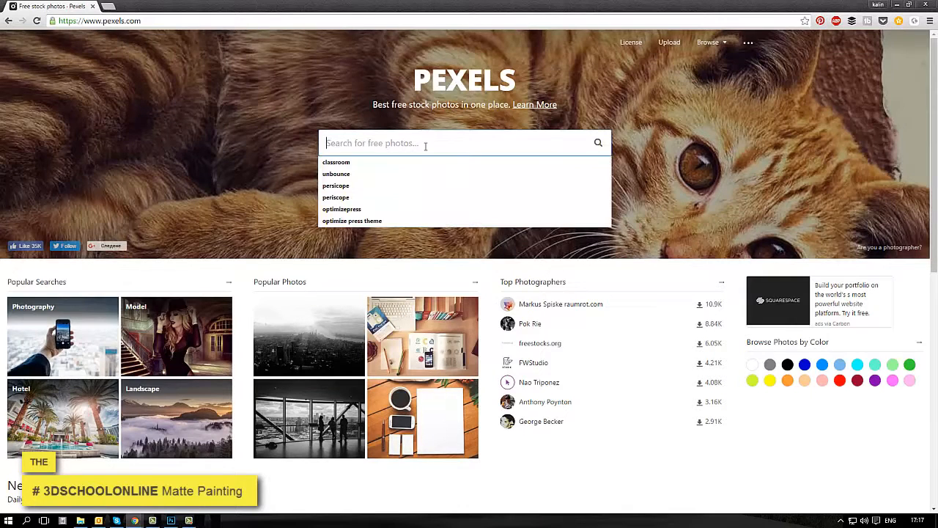
- Search Pexels for 'grassfield' and browse the results for a green grass path photo
{"action": "type", "text": "greenfield"}
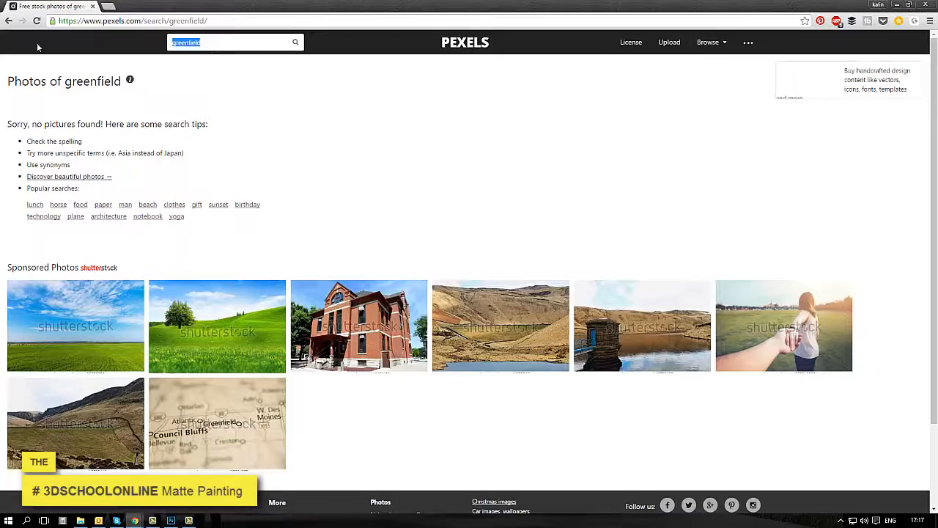
{"action": "type", "text": "grassfield"}
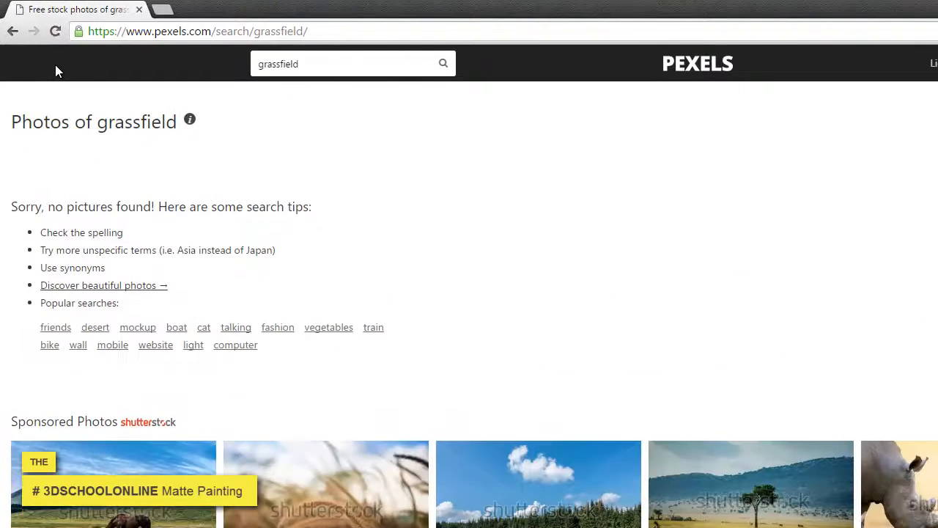
{"action": "double_click", "coordinate": [287, 64]}
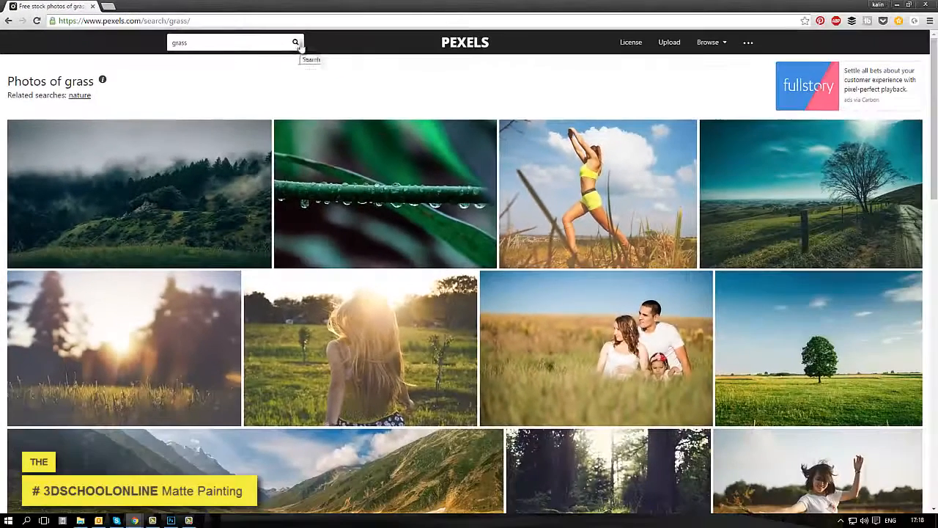
{"action": "scroll", "scroll_direction": "down", "scroll_amount": 3}
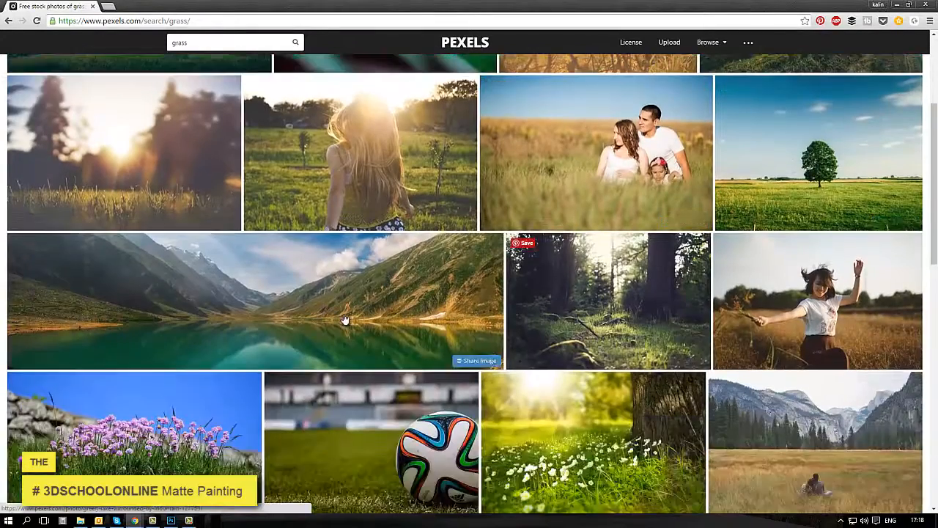
{"action": "scroll", "scroll_direction": "down", "scroll_amount": 3}
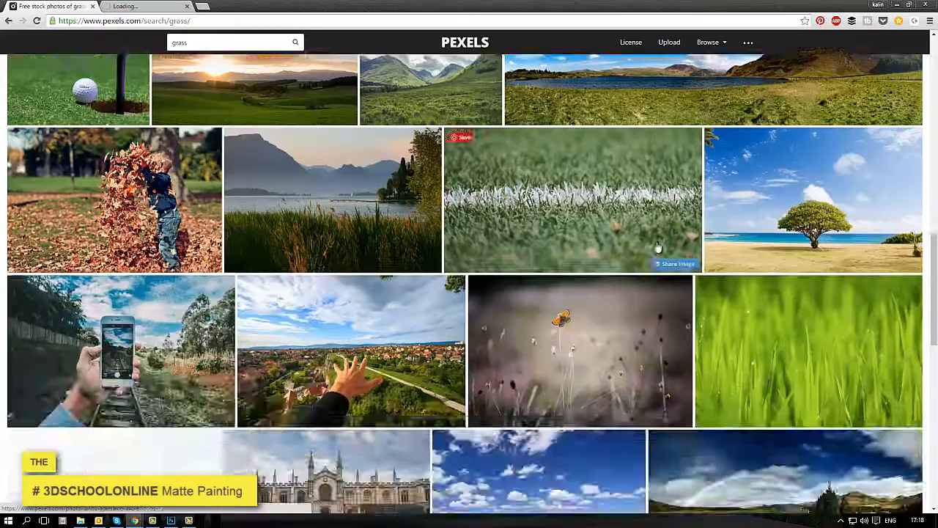
{"action": "scroll", "scroll_direction": "down", "scroll_amount": 3}
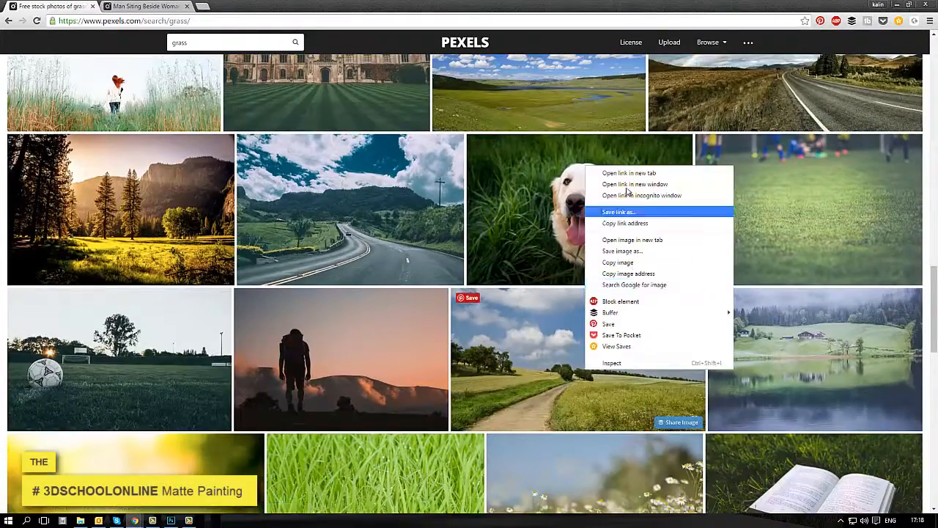
- Download the grass field photo at its Original full size
{"action": "left_click", "coordinate": [627, 173]}
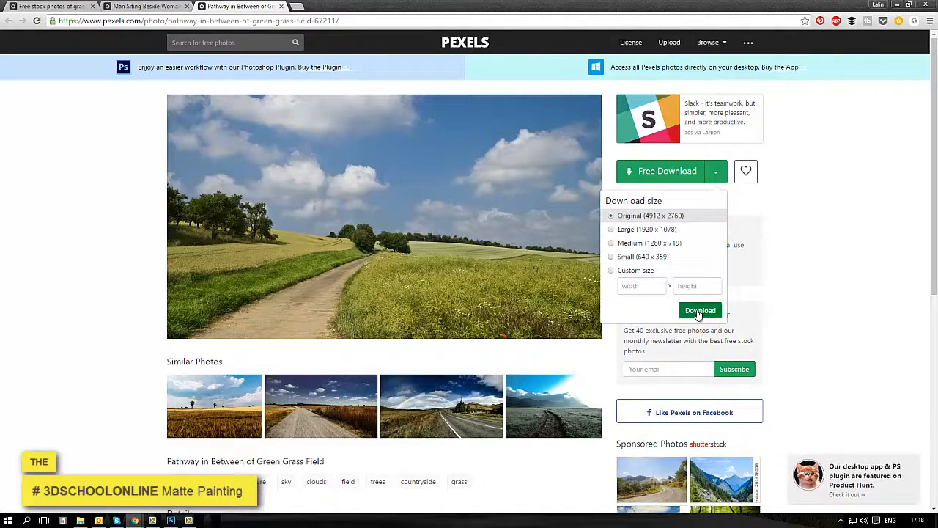
{"action": "left_click", "coordinate": [700, 310]}
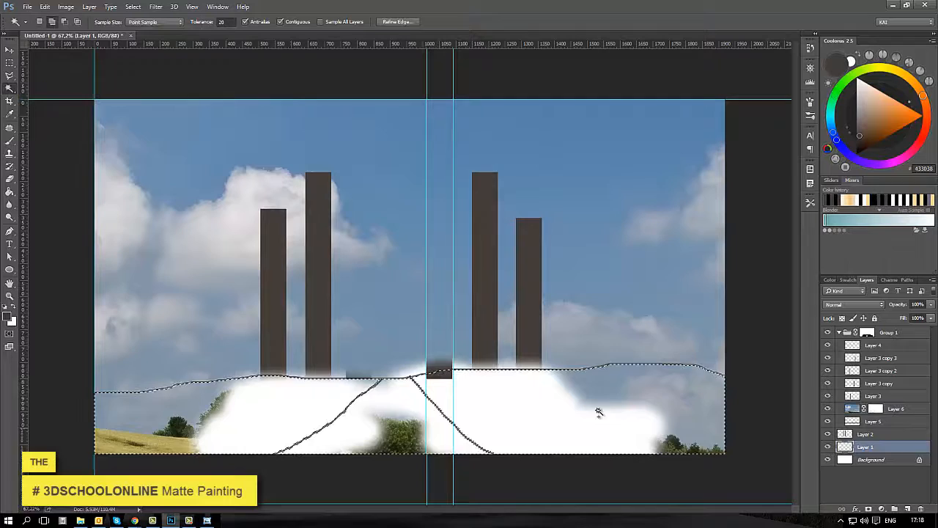
- Mask the grass photo to the ground selection and move it down beneath the horizon in its group
{"action": "left_click", "coordinate": [872, 407]}
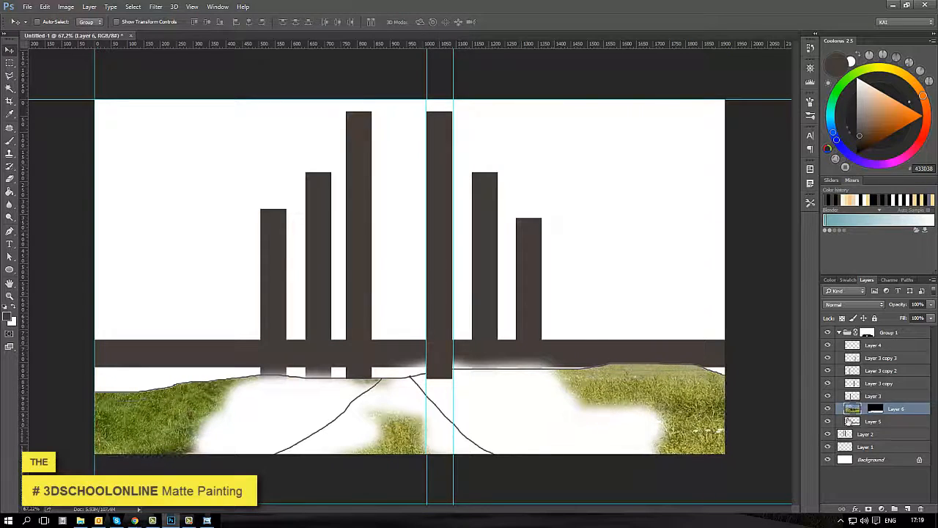
{"action": "left_click", "coordinate": [829, 331]}
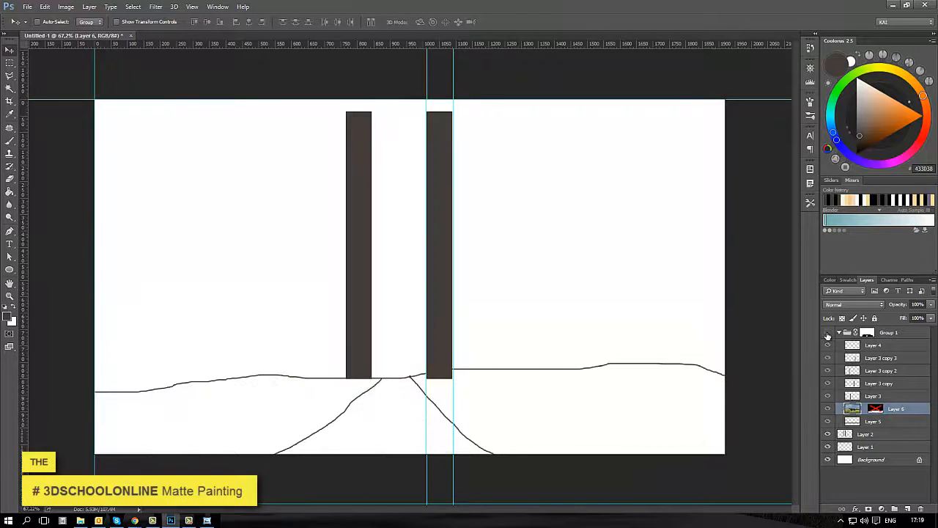
{"action": "left_click", "coordinate": [888, 332]}
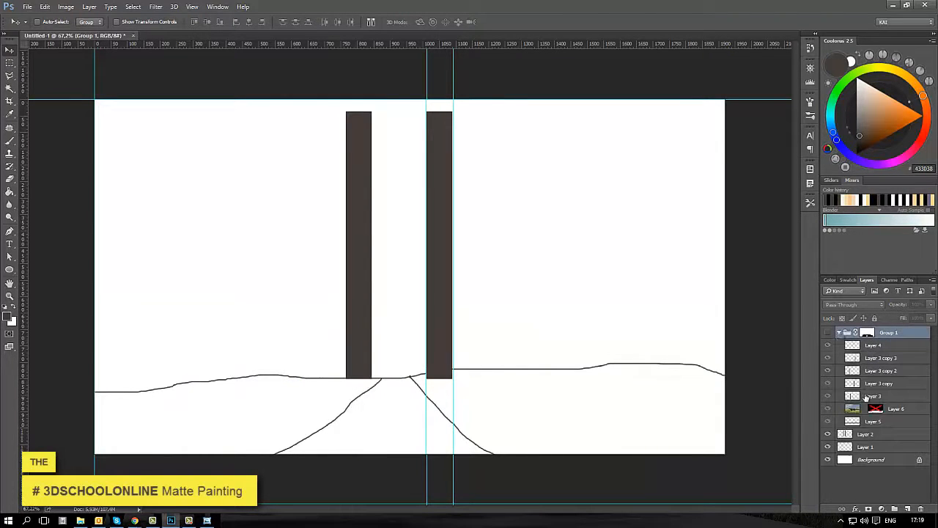
{"action": "left_click", "coordinate": [879, 408]}
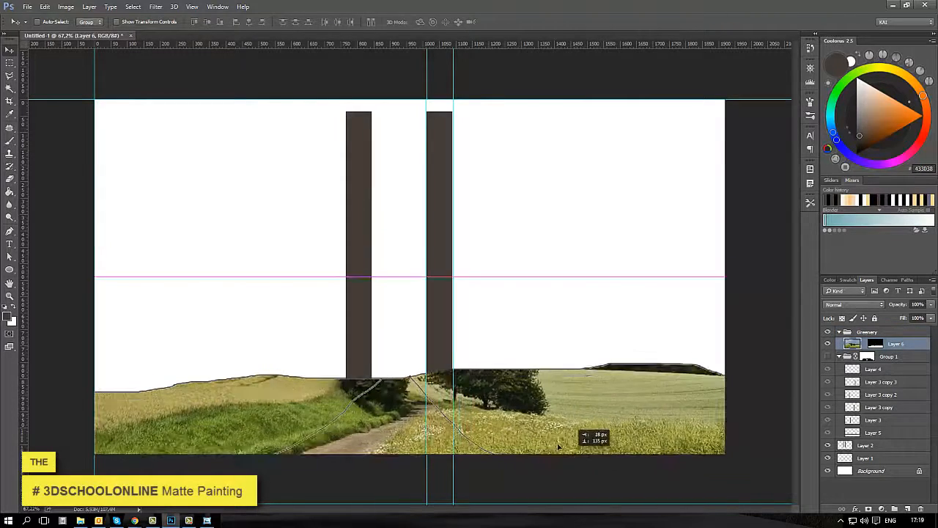
{"action": "left_click_drag", "start_coordinate": [558, 443], "coordinate": [574, 422]}
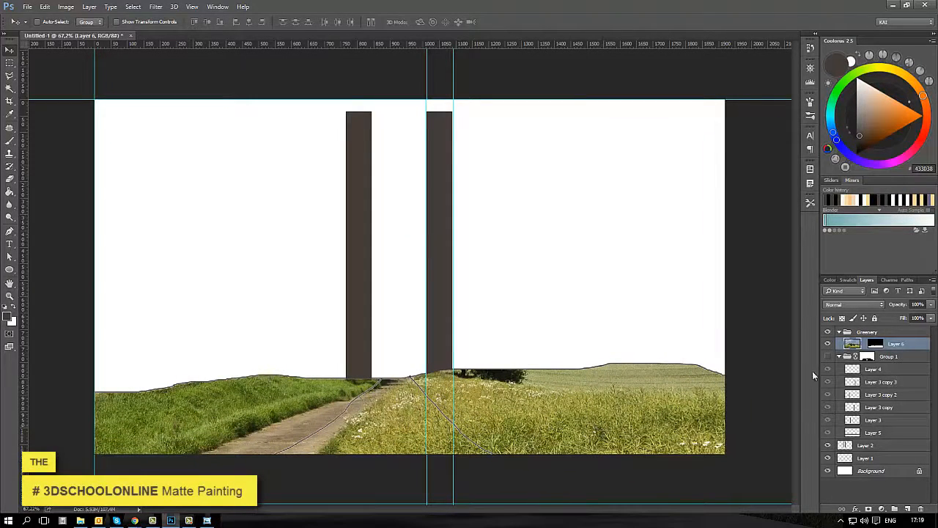
{"action": "left_click", "coordinate": [828, 332]}
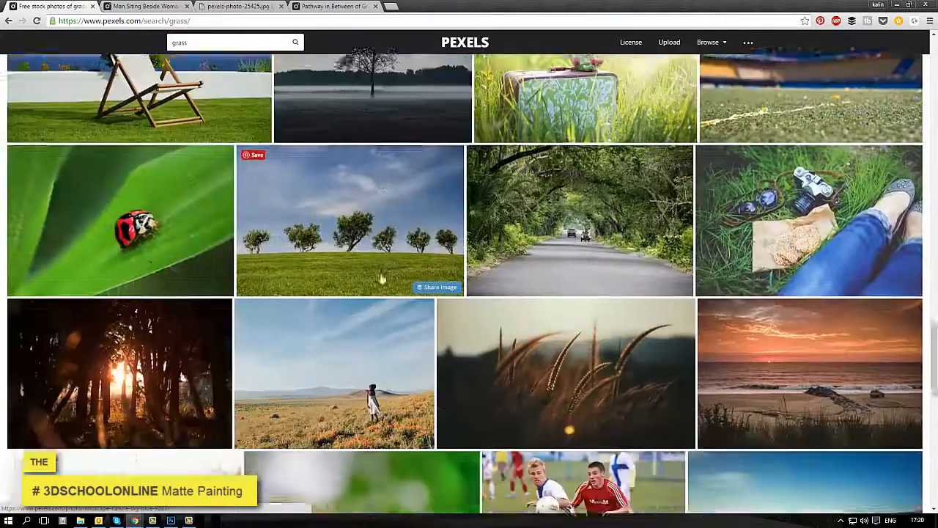
- Scroll the grass search results down to the sunset lake with reeds photo
{"action": "scroll", "scroll_direction": "down", "scroll_amount": 3}
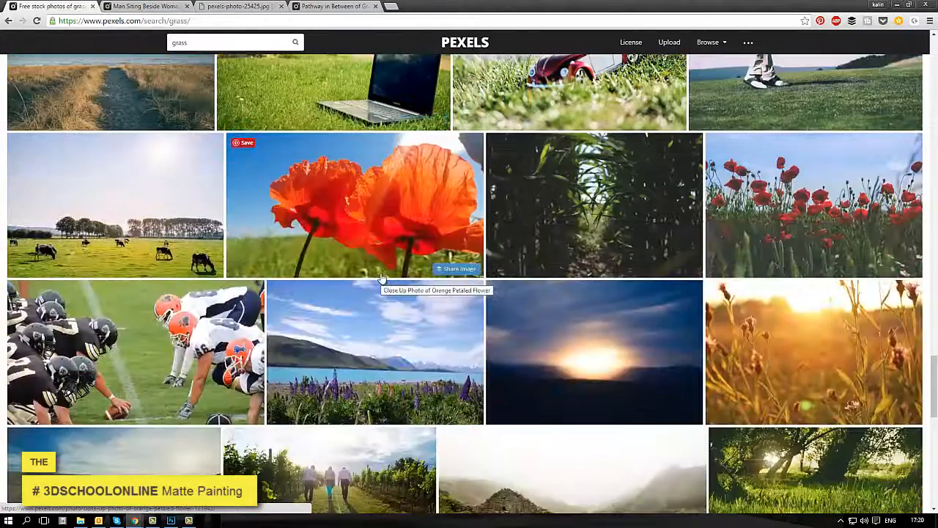
{"action": "scroll", "scroll_direction": "down", "scroll_amount": 3}
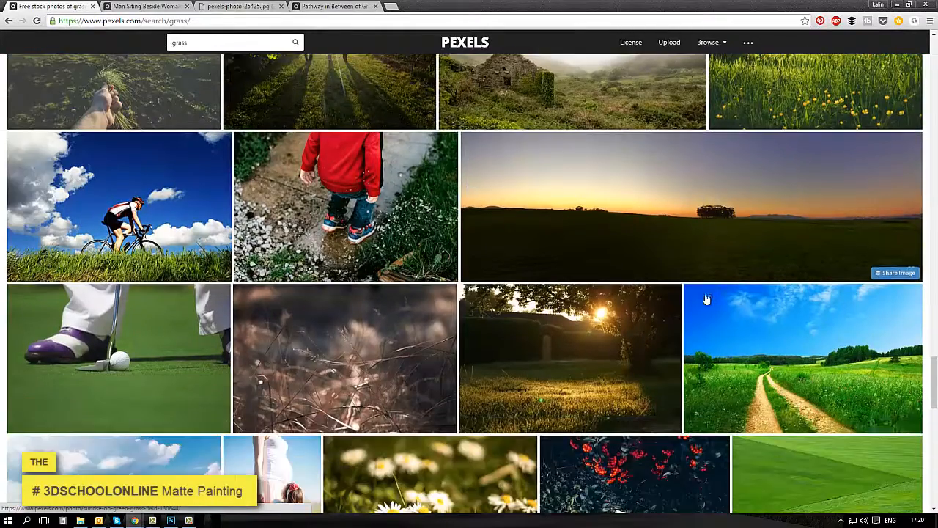
{"action": "scroll", "scroll_direction": "down", "scroll_amount": 3}
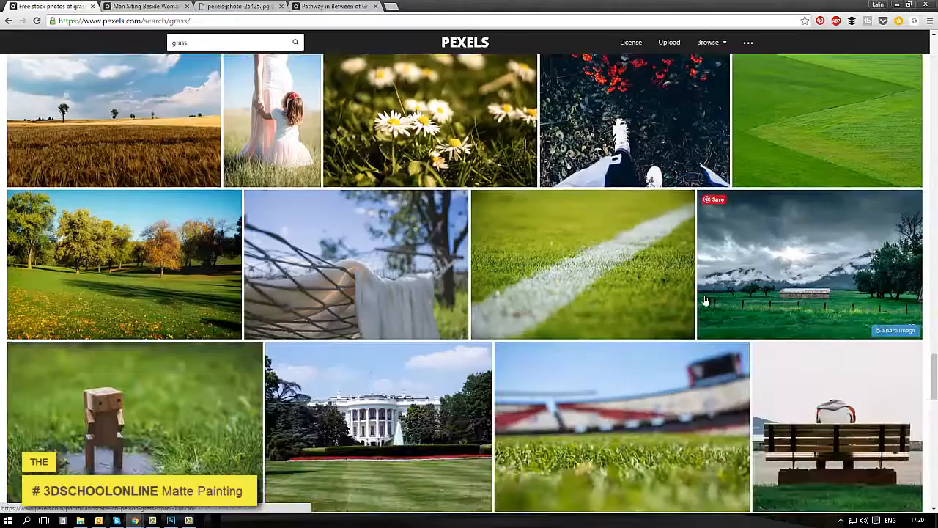
{"action": "scroll", "scroll_direction": "down", "scroll_amount": 3}
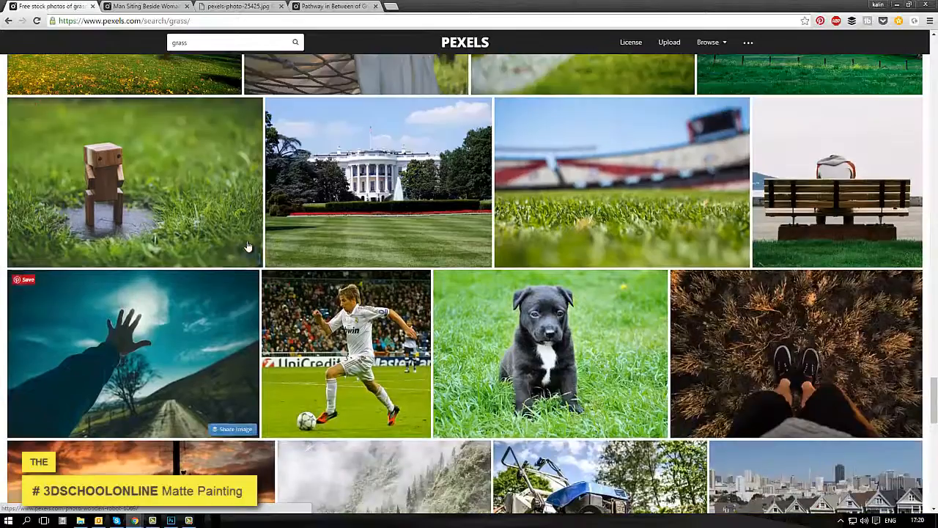
{"action": "scroll", "scroll_direction": "down", "scroll_amount": 3}
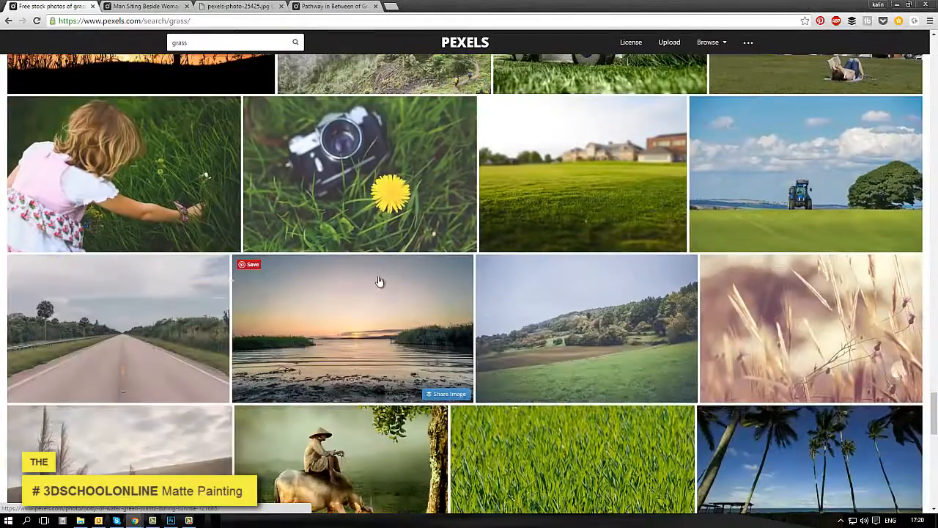
{"action": "scroll", "scroll_direction": "down", "scroll_amount": 3}
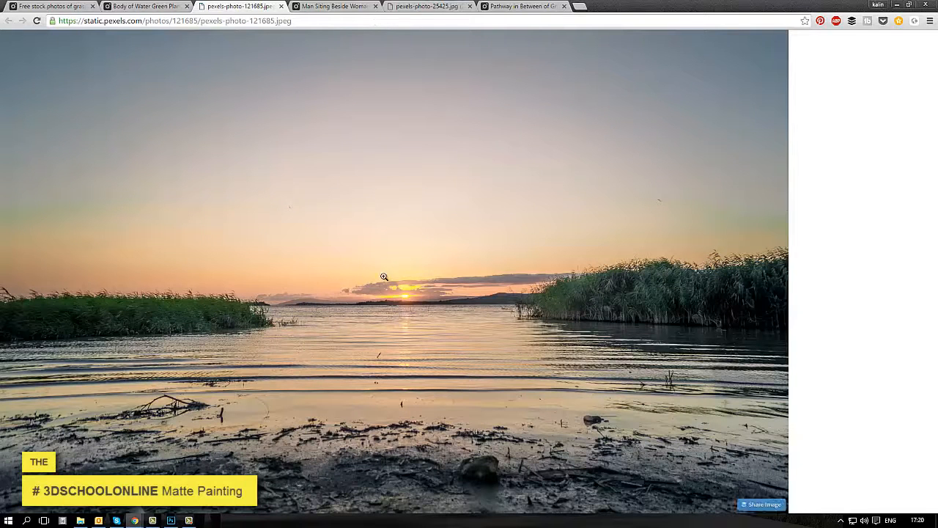
- Copy the sunset lake image from Pexels to paste into the painting
{"action": "right_click", "coordinate": [384, 276]}
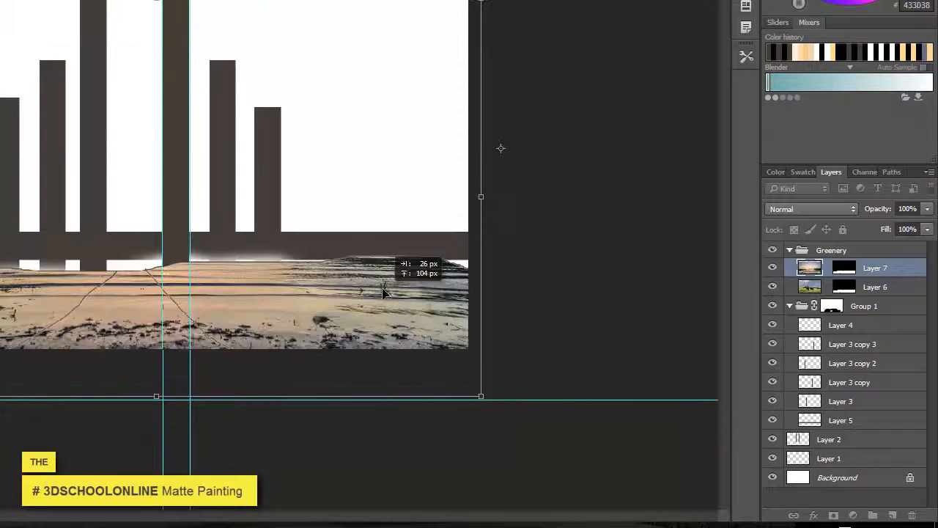
- Stretch the lake photo over the ground area and set the foreground colour to black for masking
{"action": "left_click_drag", "start_coordinate": [381, 293], "coordinate": [381, 352]}
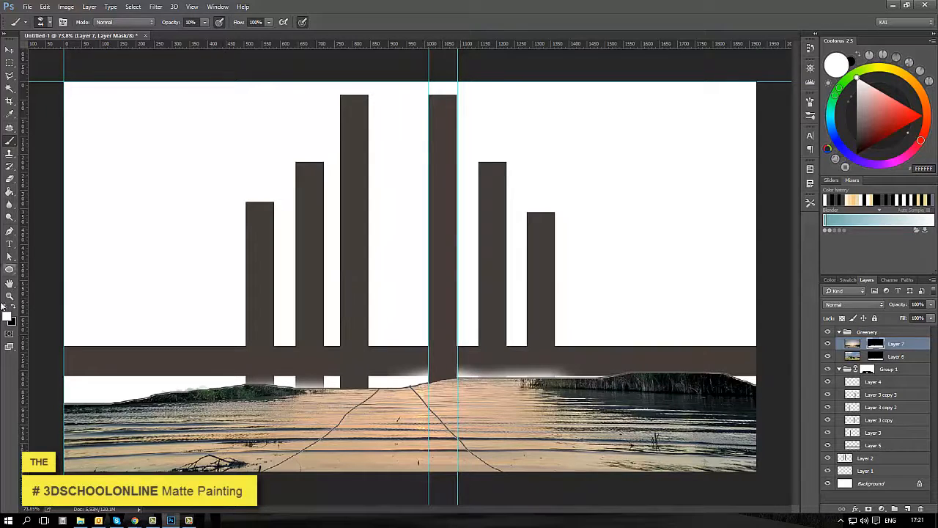
{"action": "left_click", "coordinate": [10, 308]}
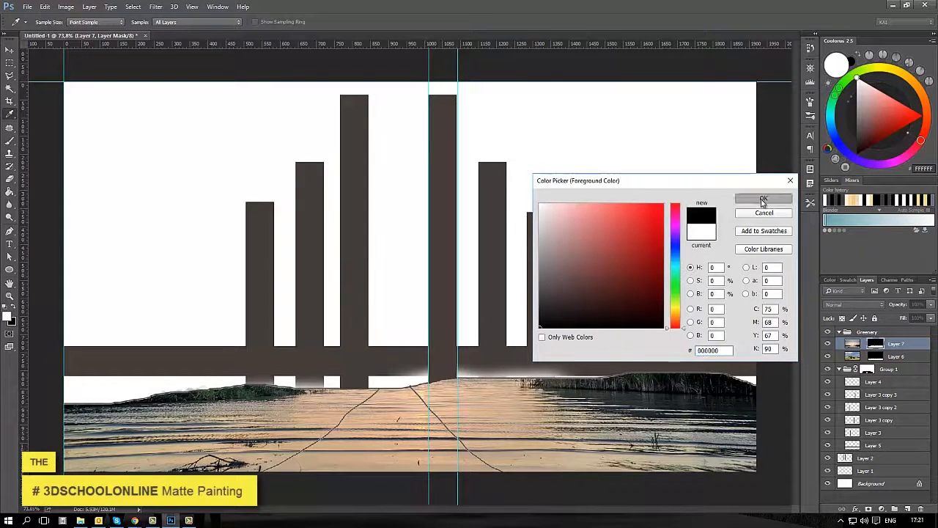
{"action": "left_click", "coordinate": [763, 200]}
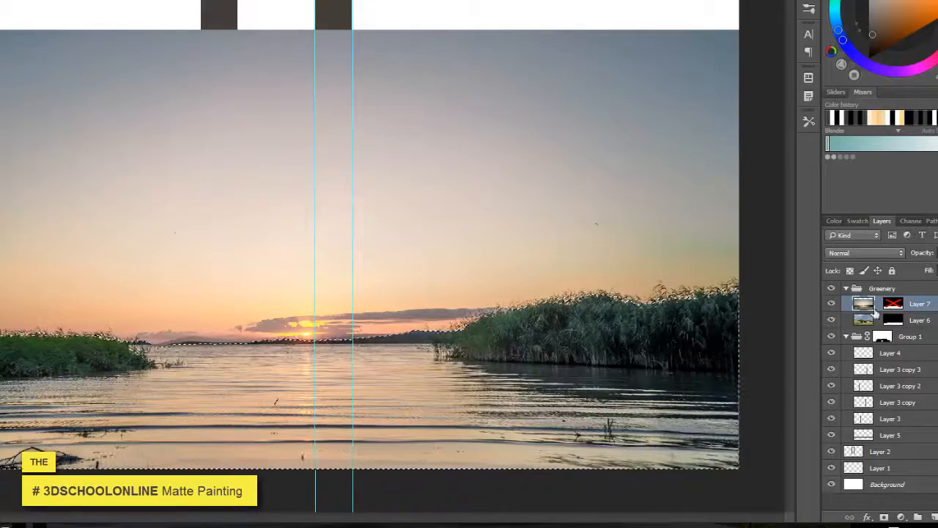
- Select the lake photo layer (Layer 7) to duplicate into a bottom background group
{"action": "left_click", "coordinate": [886, 516]}
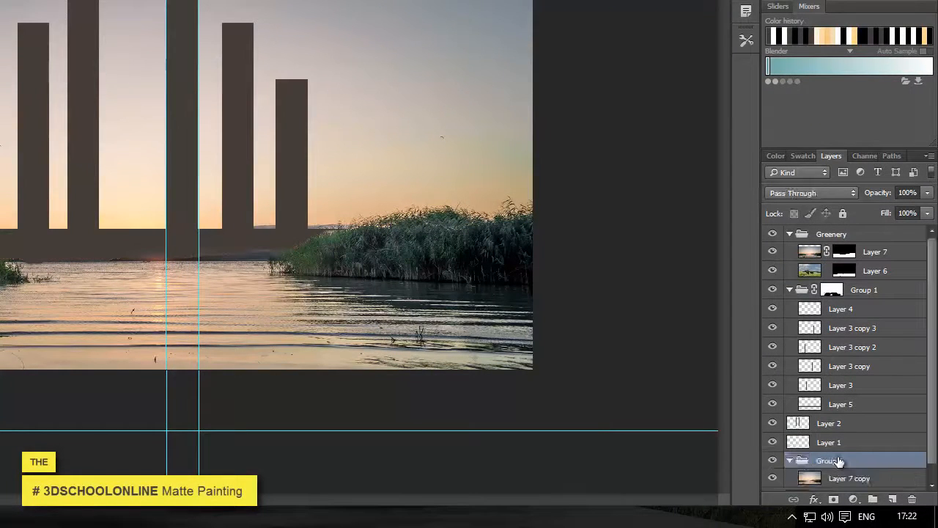
- Rename the bottom lake-copy group to Background and collapse Group 1
{"action": "double_click", "coordinate": [830, 460]}
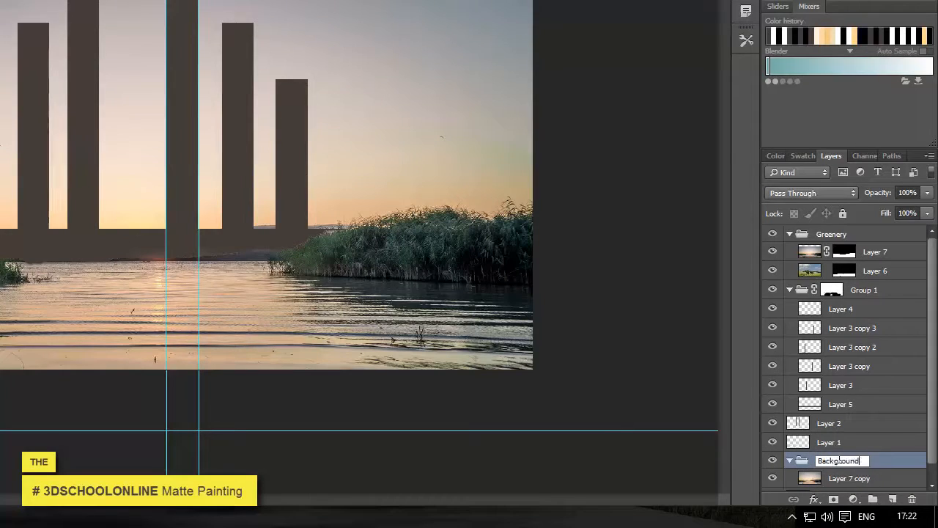
{"action": "left_click", "coordinate": [789, 289]}
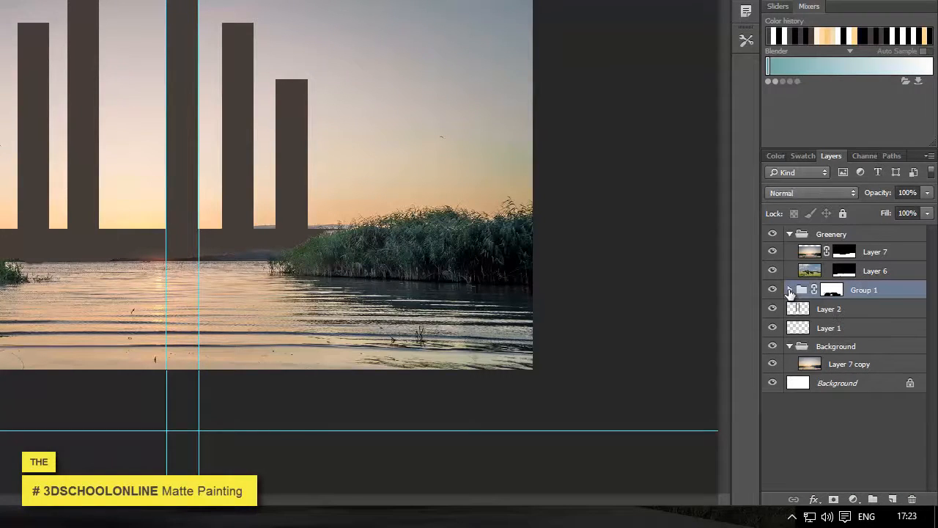
{"action": "left_click", "coordinate": [788, 289]}
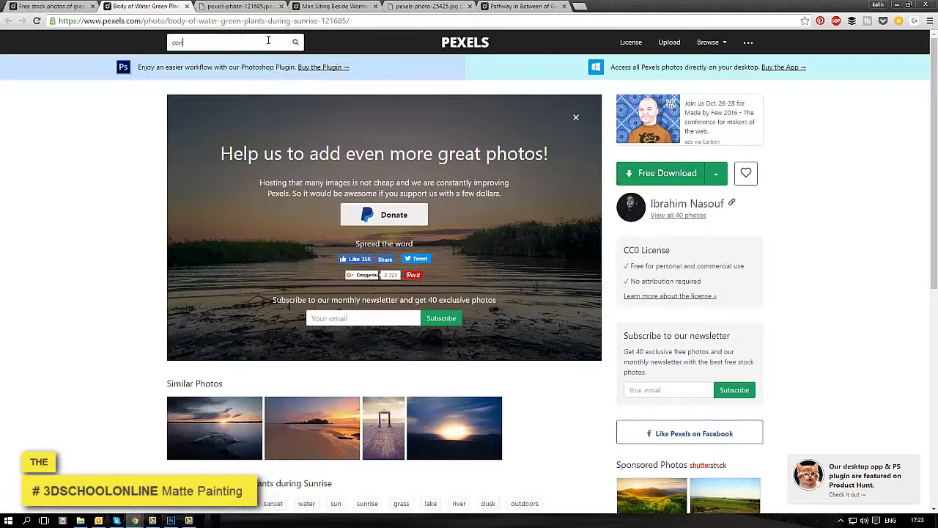
- Search Pexels for 'concrete' and browse down the photo results
{"action": "type", "text": "concrete"}
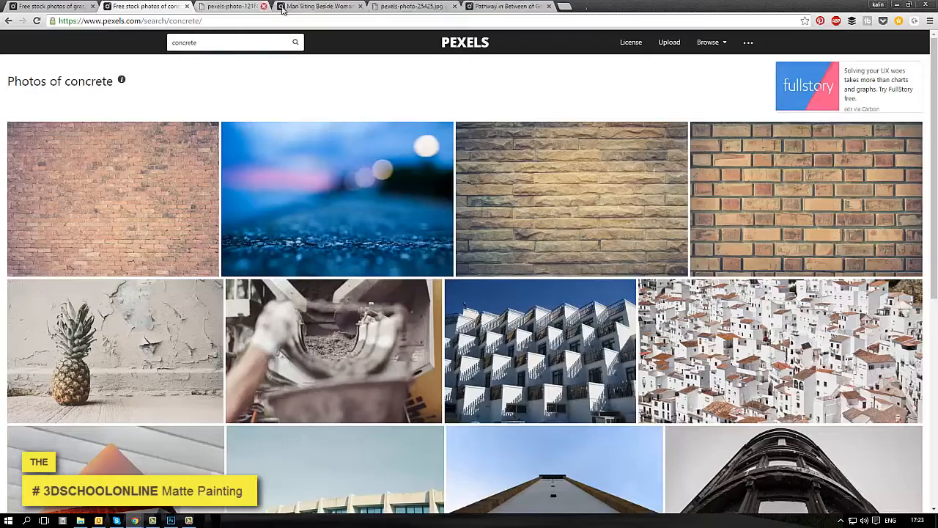
{"action": "scroll", "scroll_direction": "down", "scroll_amount": 3}
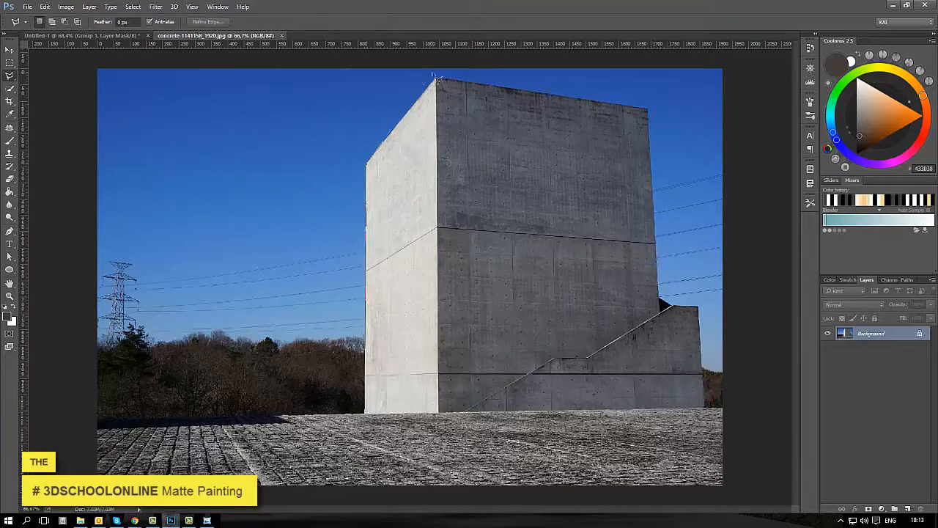
- Marquee-select a slice of the concrete building's wall for copying into the Boxes group
{"action": "left_click_drag", "start_coordinate": [437, 76], "coordinate": [498, 300]}
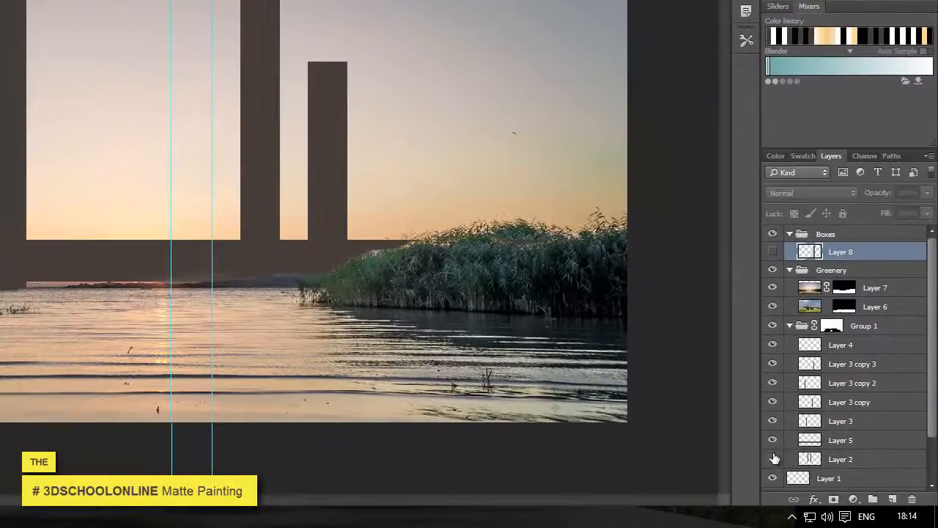
- Free-transform Layer 8 into a tall, narrow concrete slab standing in the lake
{"action": "left_click", "coordinate": [772, 252]}
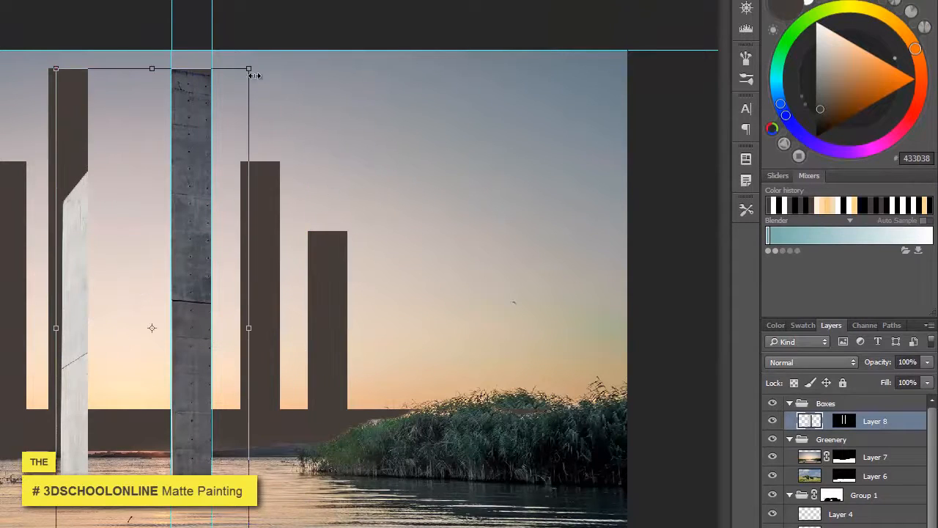
{"action": "left_click_drag", "start_coordinate": [249, 71], "coordinate": [212, 164]}
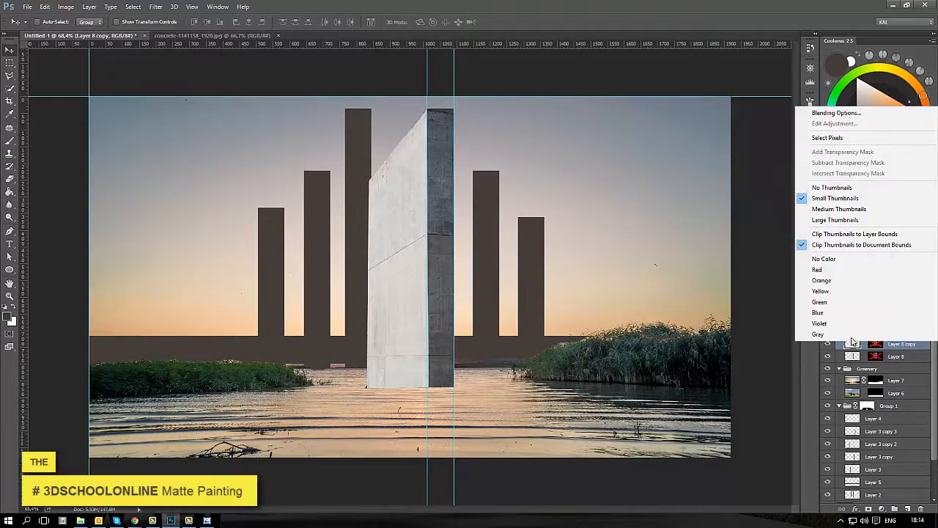
- Duplicate Layer 8 and narrow the copy's width to form the tower's lit face
{"action": "left_click", "coordinate": [44, 6]}
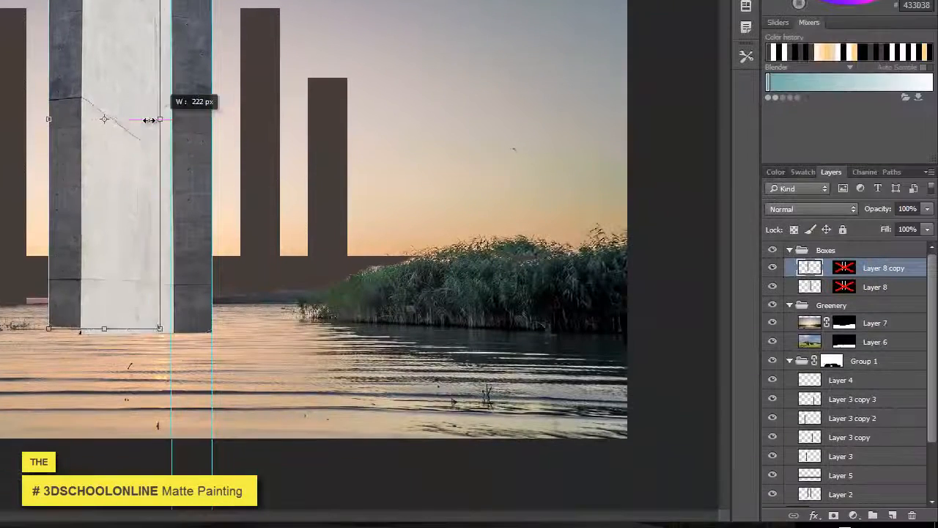
{"action": "left_click_drag", "start_coordinate": [159, 120], "coordinate": [196, 120]}
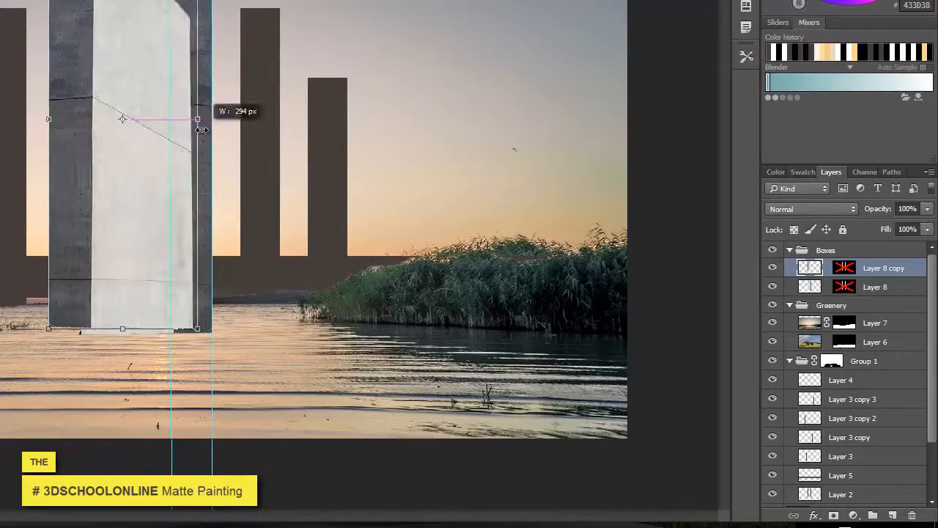
{"action": "left_click", "coordinate": [772, 267]}
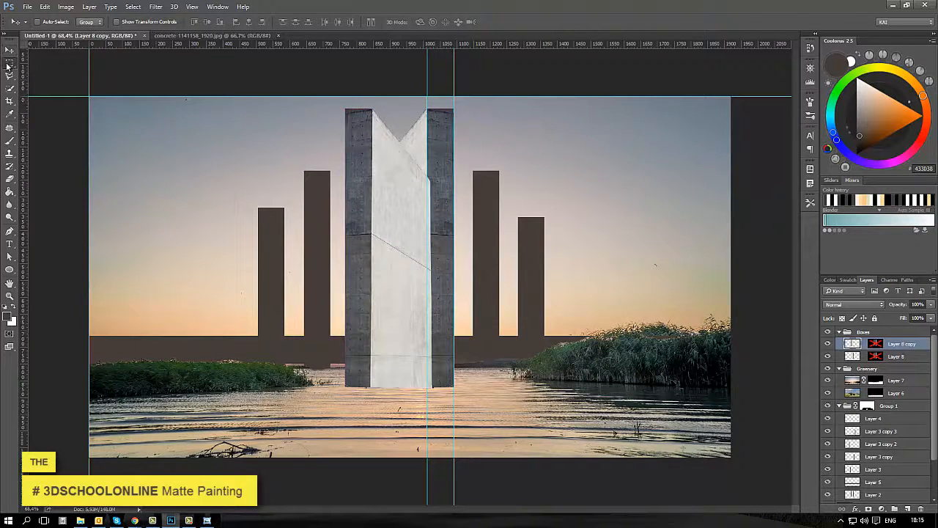
{"action": "left_click", "coordinate": [11, 65]}
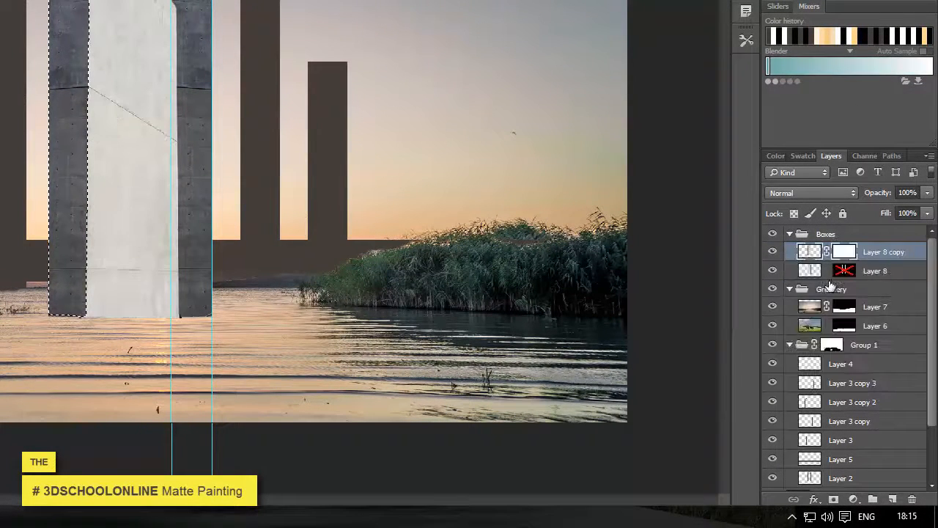
- Delete the slab copy's vector mask and hide the dark placeholder group
{"action": "right_click", "coordinate": [844, 252]}
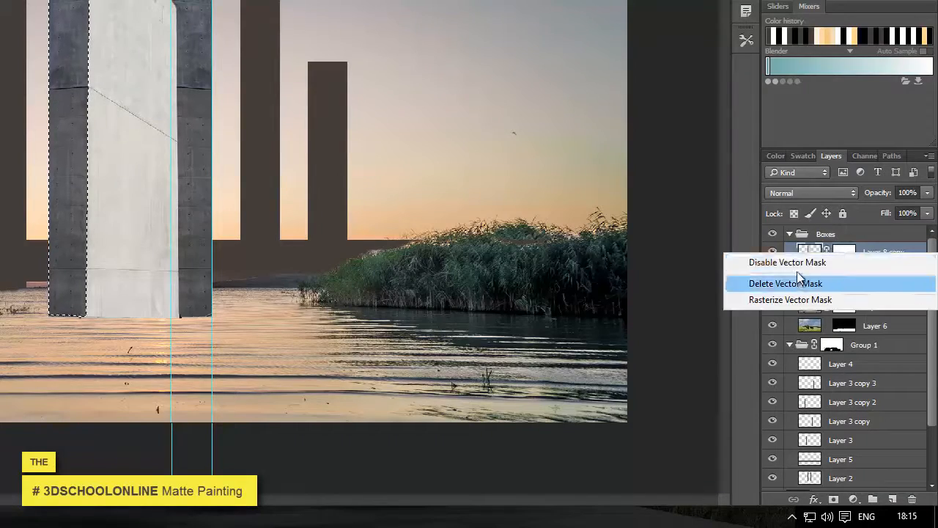
{"action": "left_click", "coordinate": [786, 283]}
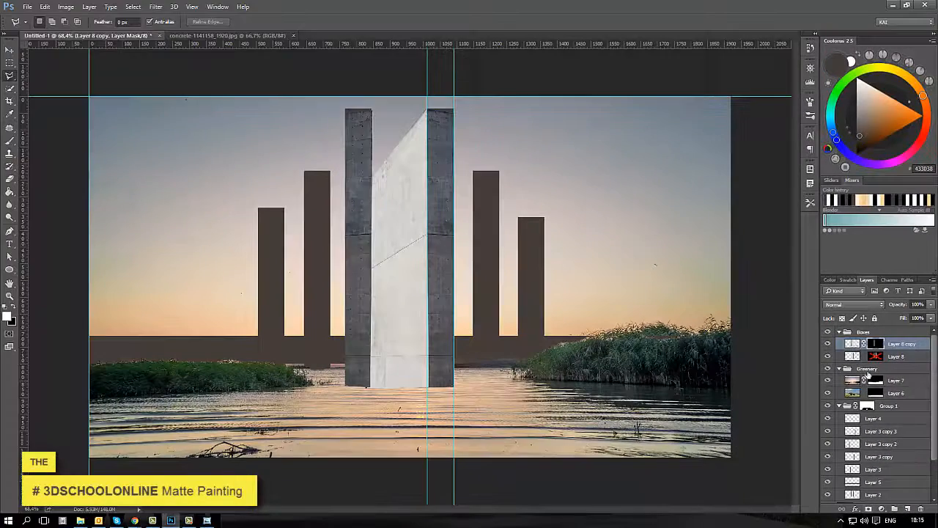
{"action": "left_click", "coordinate": [9, 50]}
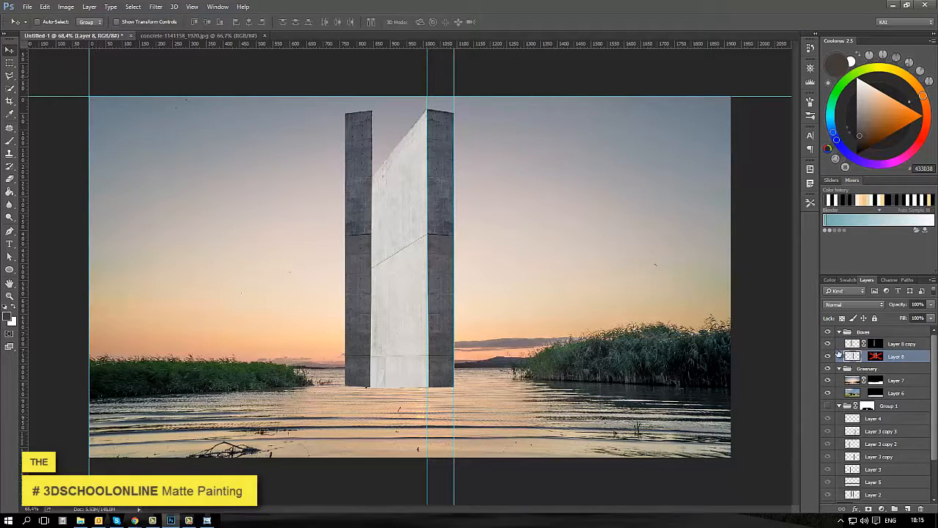
- Move and duplicate the concrete columns so several towers rise from the lake
{"action": "left_click_drag", "start_coordinate": [399, 249], "coordinate": [290, 307]}
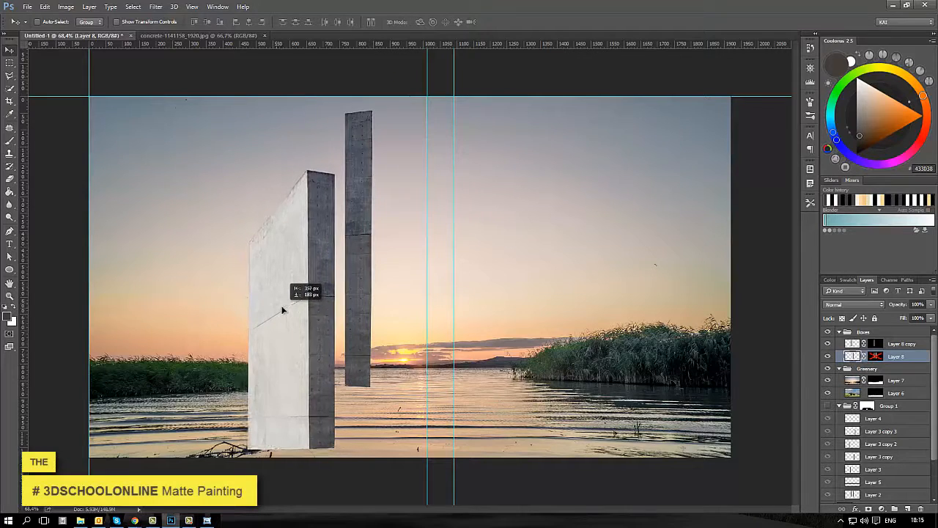
{"action": "left_click_drag", "start_coordinate": [286, 308], "coordinate": [514, 293]}
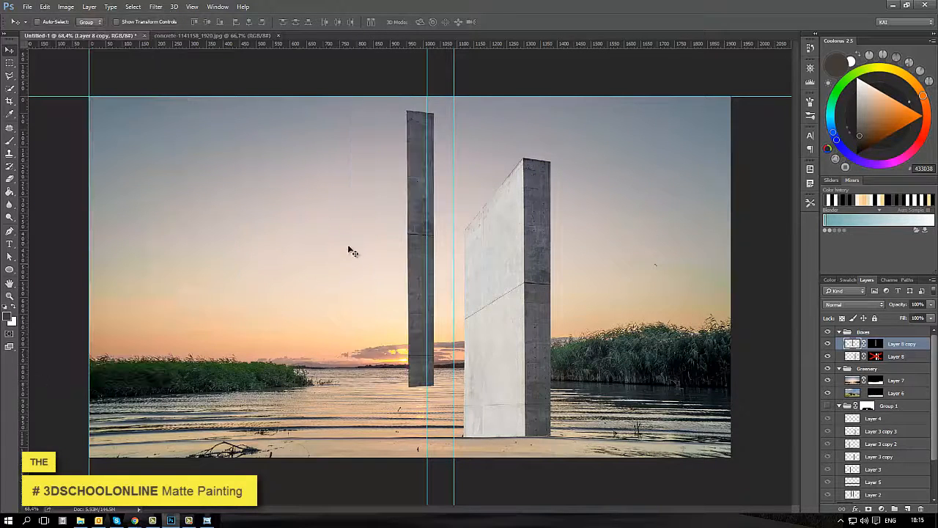
{"action": "left_click", "coordinate": [44, 6]}
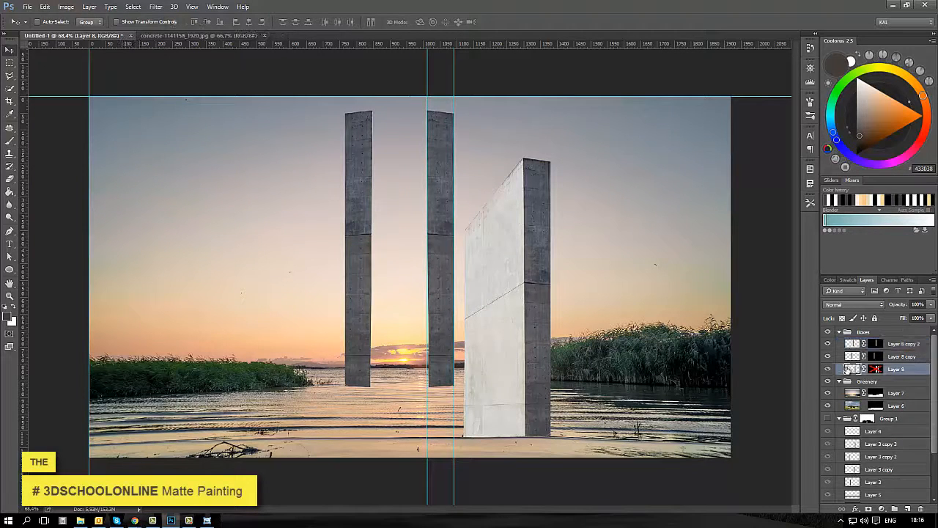
{"action": "left_click_drag", "start_coordinate": [505, 293], "coordinate": [484, 293]}
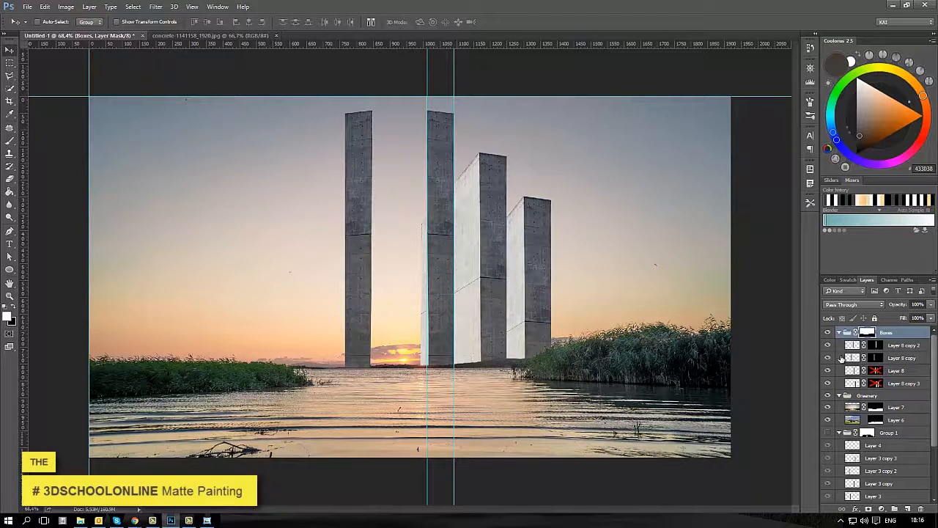
- Duplicate the Boxes group to mirror the towers into a symmetrical skyline
{"action": "left_click", "coordinate": [897, 369]}
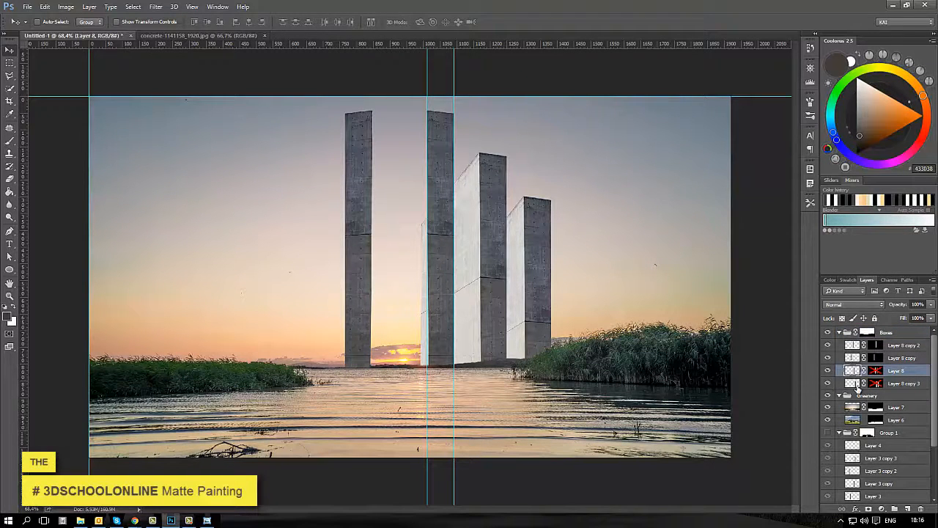
{"action": "left_click", "coordinate": [44, 6]}
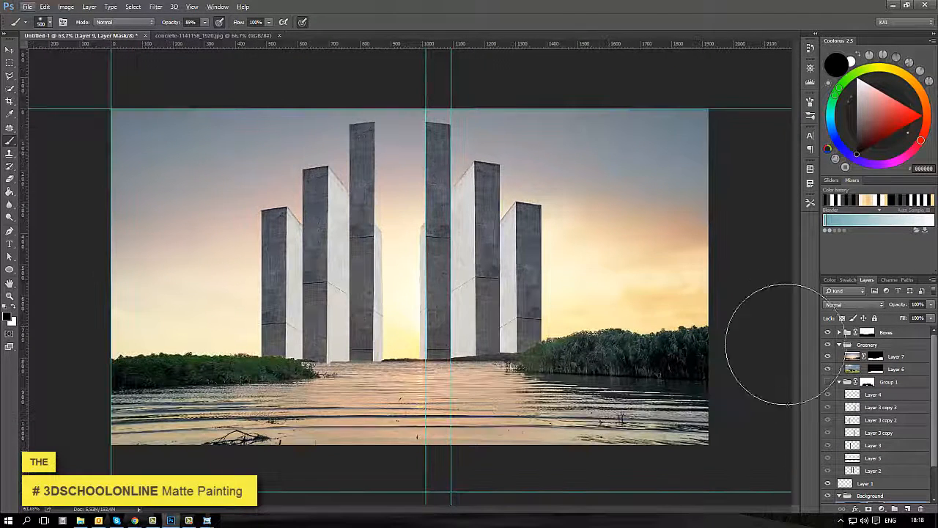
- Place the boat photo as Layer 10 above the Boxes group with a mask for the man and boat
{"action": "left_click", "coordinate": [886, 331]}
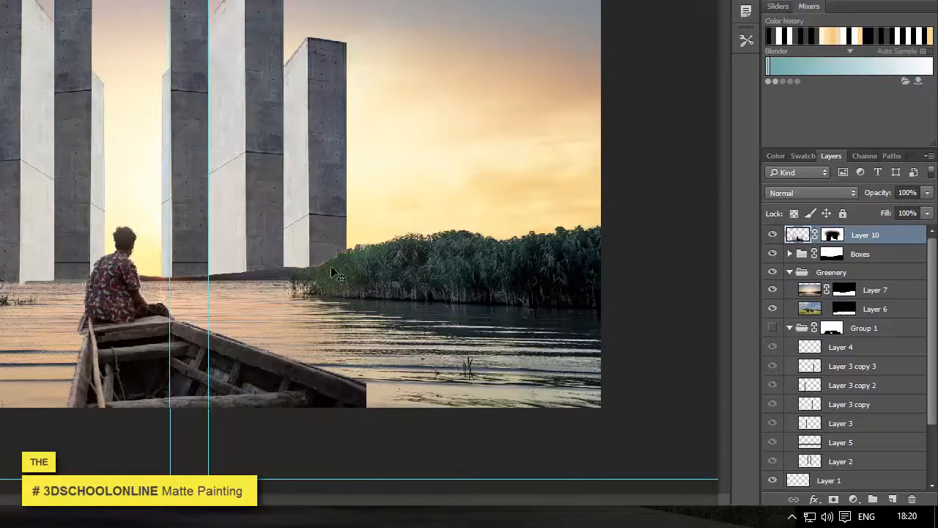
- Drag Layer 10 so the man in the boat sits lower at the bottom centre
{"action": "left_click_drag", "start_coordinate": [338, 276], "coordinate": [232, 402]}
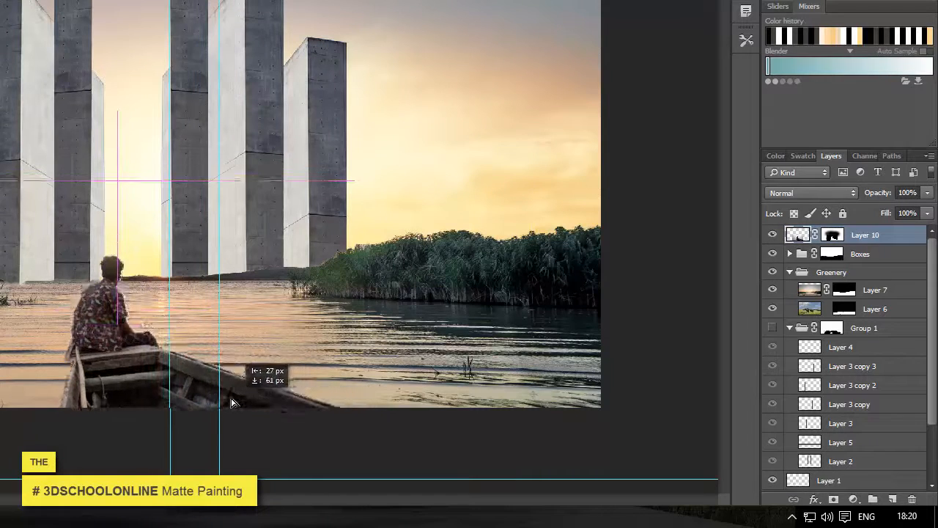
{"action": "left_click_drag", "start_coordinate": [233, 401], "coordinate": [252, 378]}
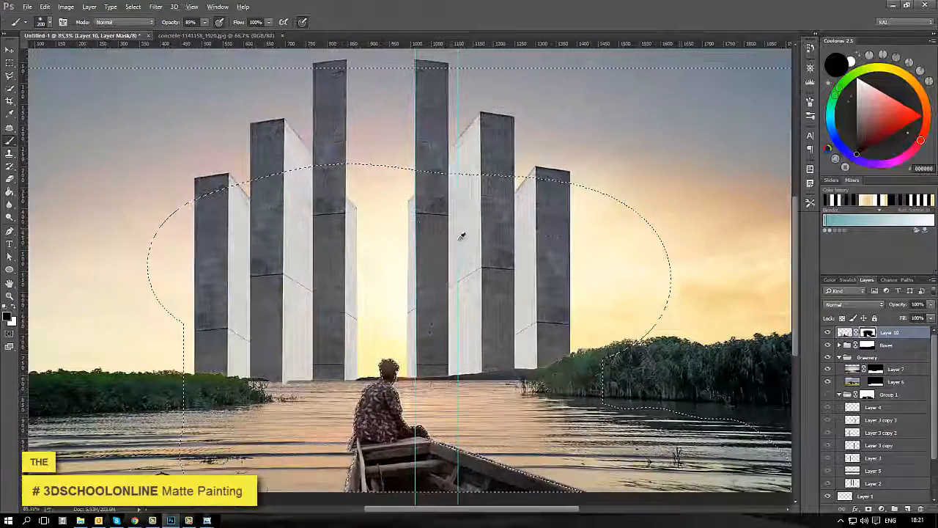
- Contract the elliptical selection around the towers by one pixel via Select > Modify
{"action": "left_click", "coordinate": [132, 6]}
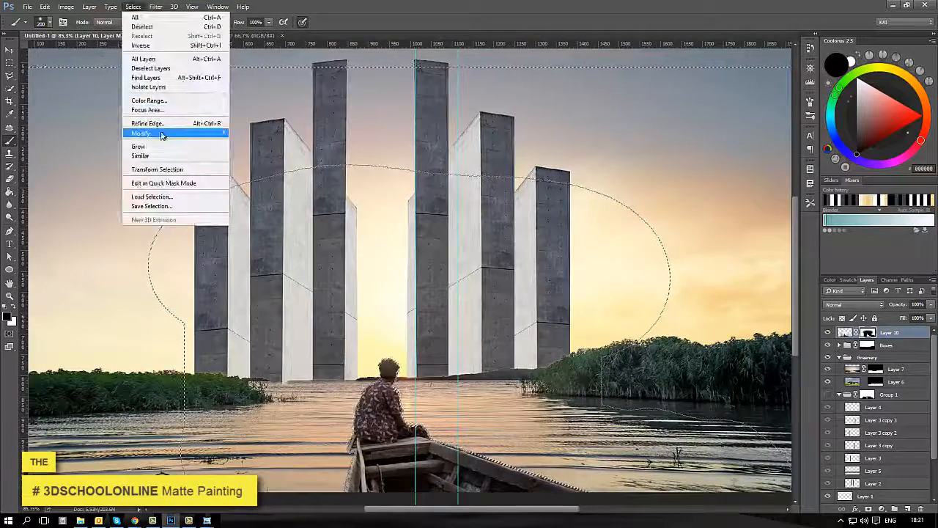
{"action": "left_click", "coordinate": [168, 147]}
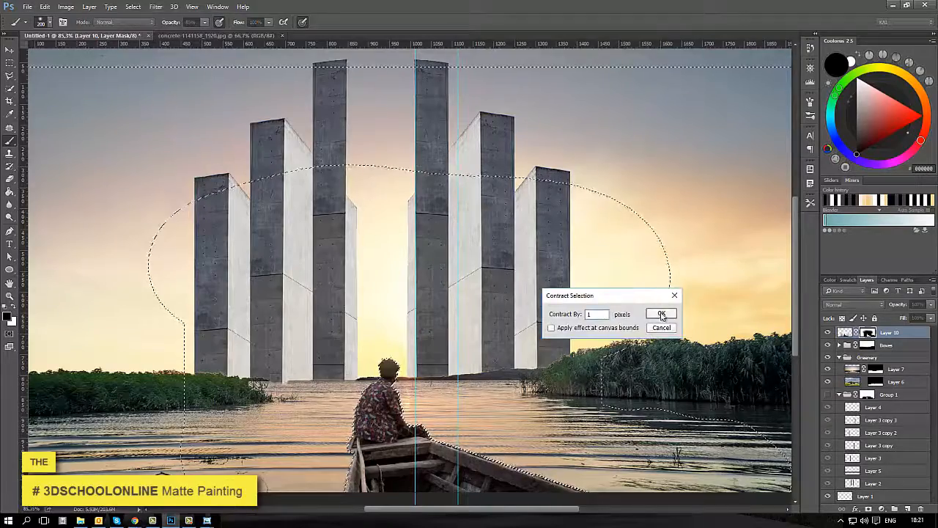